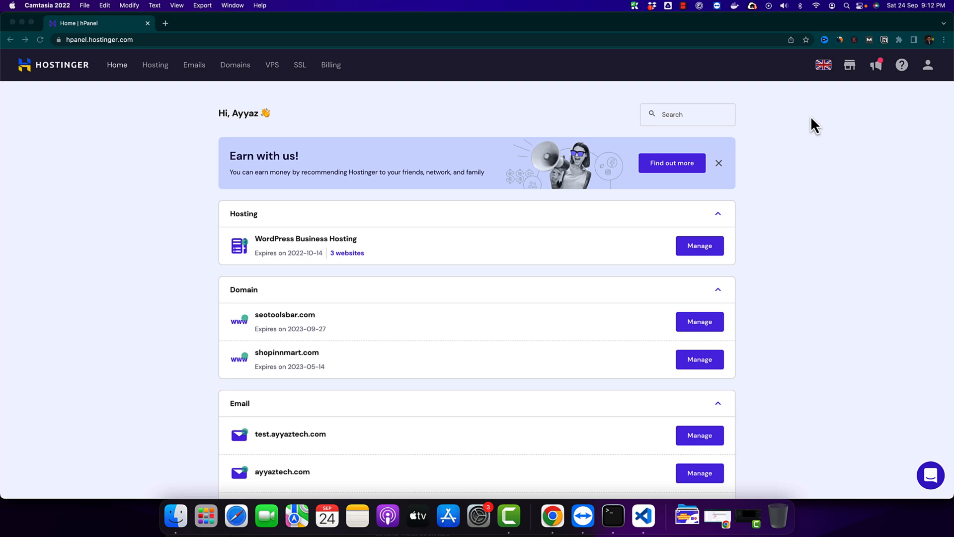
mouse_move(635, 5)
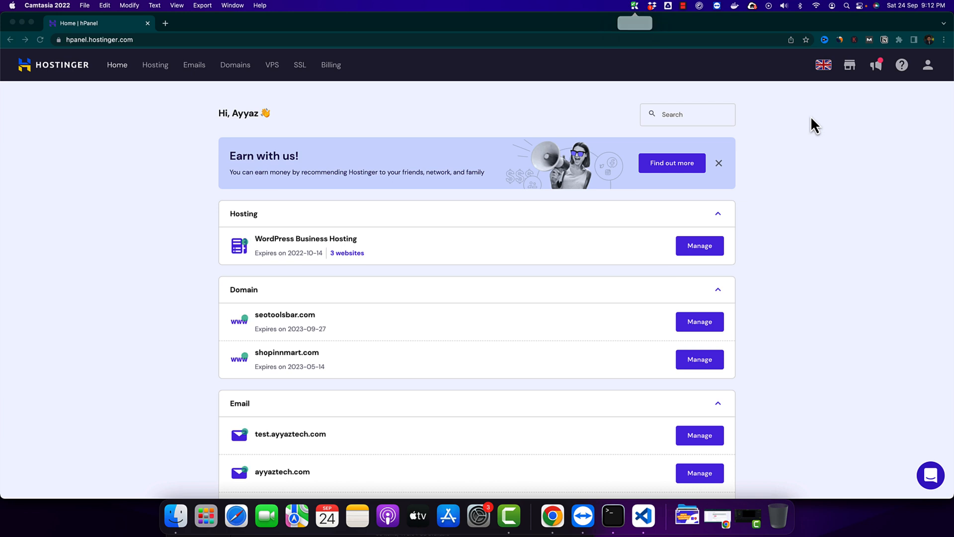
Step: Manage the ayyaztech.com WordPress Business Hosting plan and scroll to its Domains tools
scroll("down", 3)
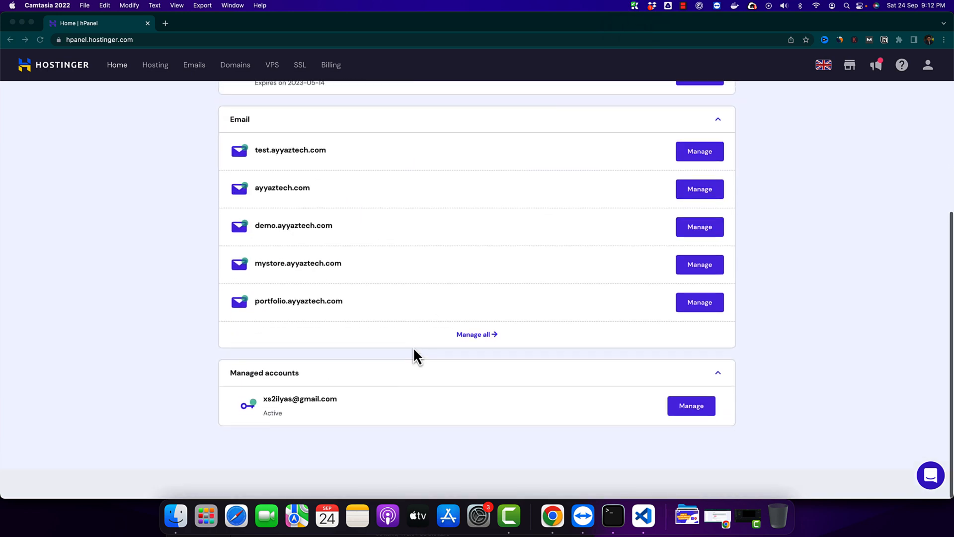
scroll("up", 3)
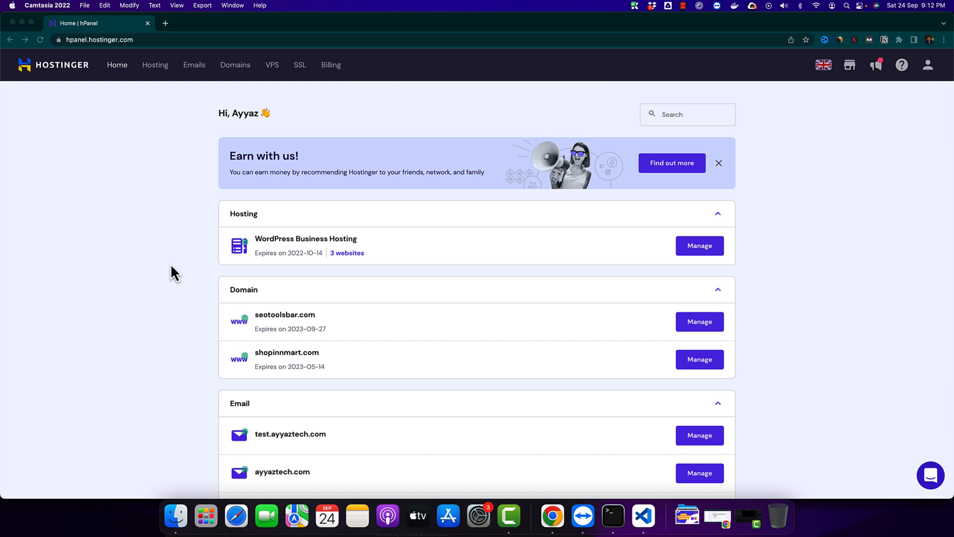
mouse_move(168, 274)
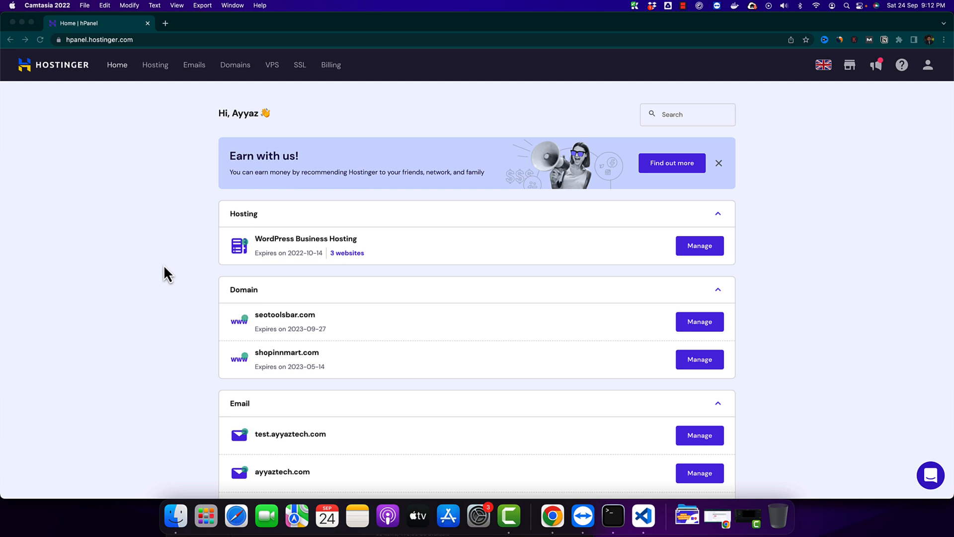
left_click(700, 246)
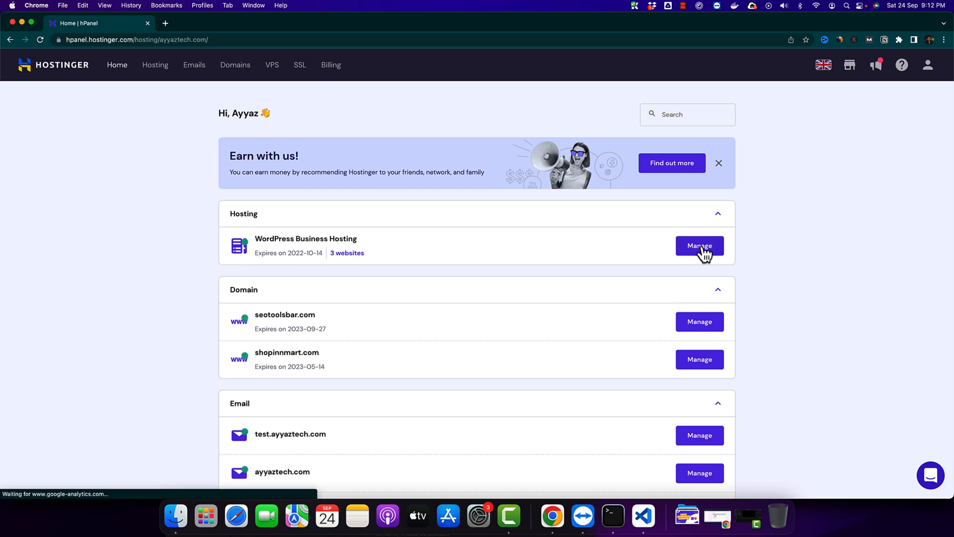
left_click(699, 245)
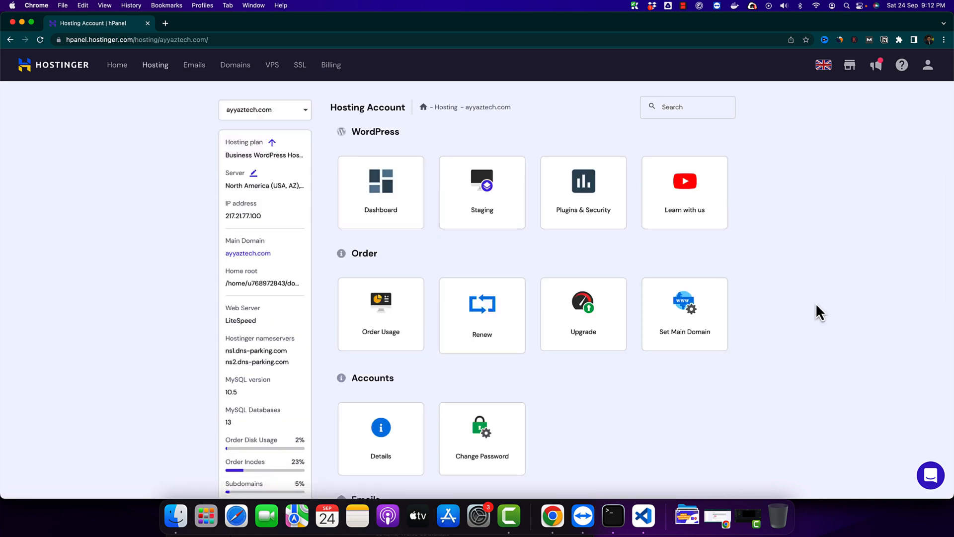
scroll("down", 3)
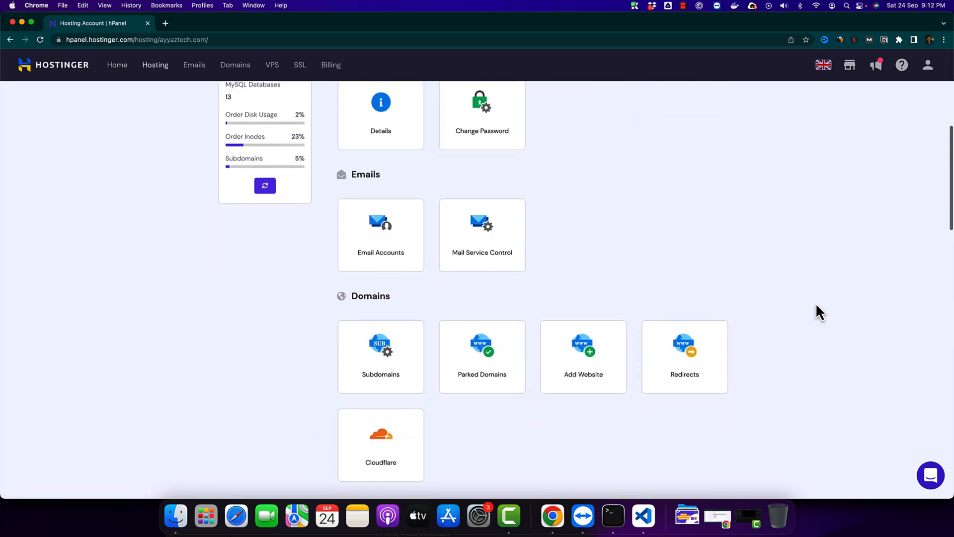
scroll("down", 3)
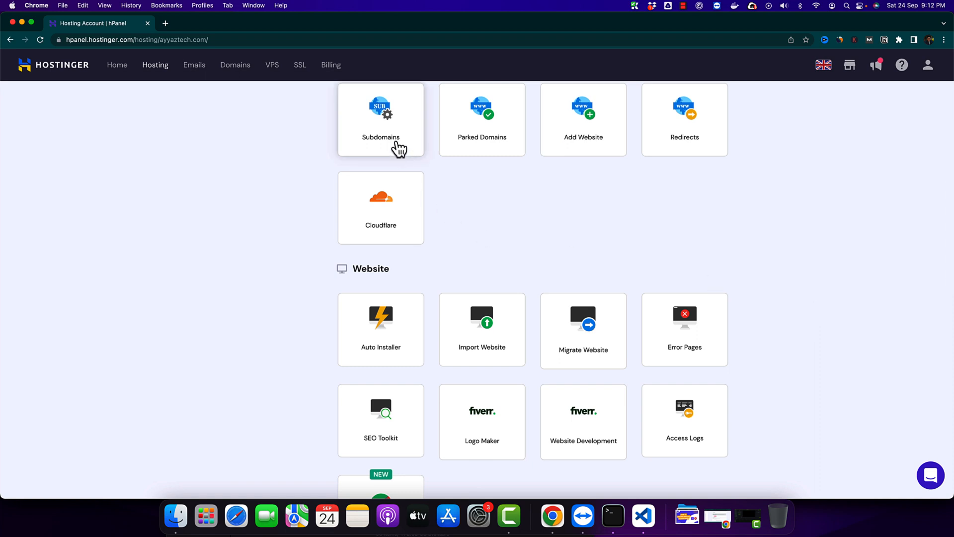
Step: Create the 'ftptest' subdomain on ayyaztech.com and check the success notice
left_click(380, 119)
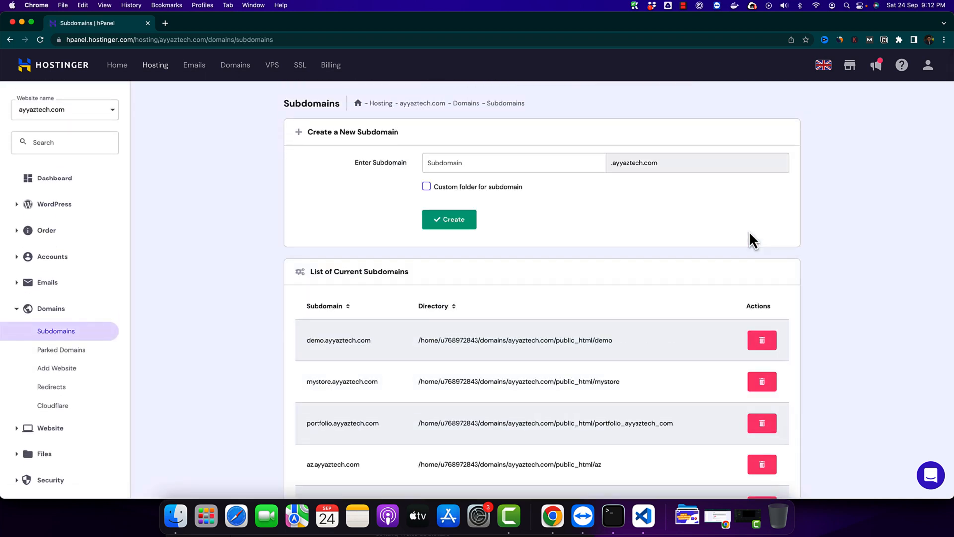
left_click(513, 162)
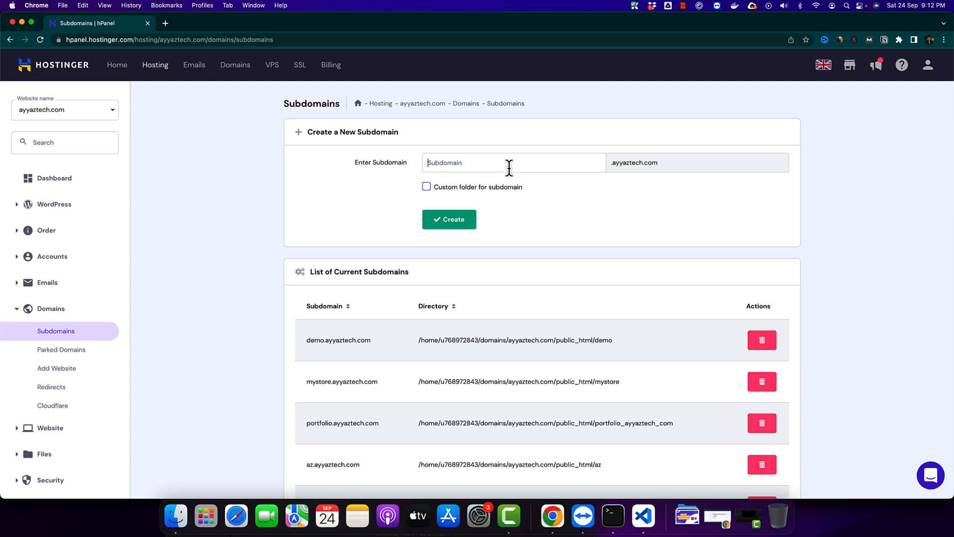
type("ftp")
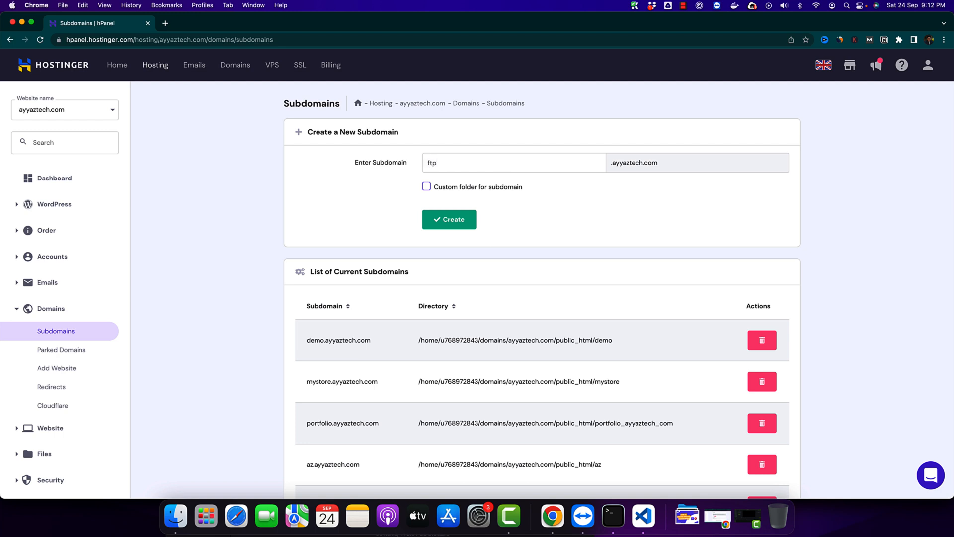
type("test")
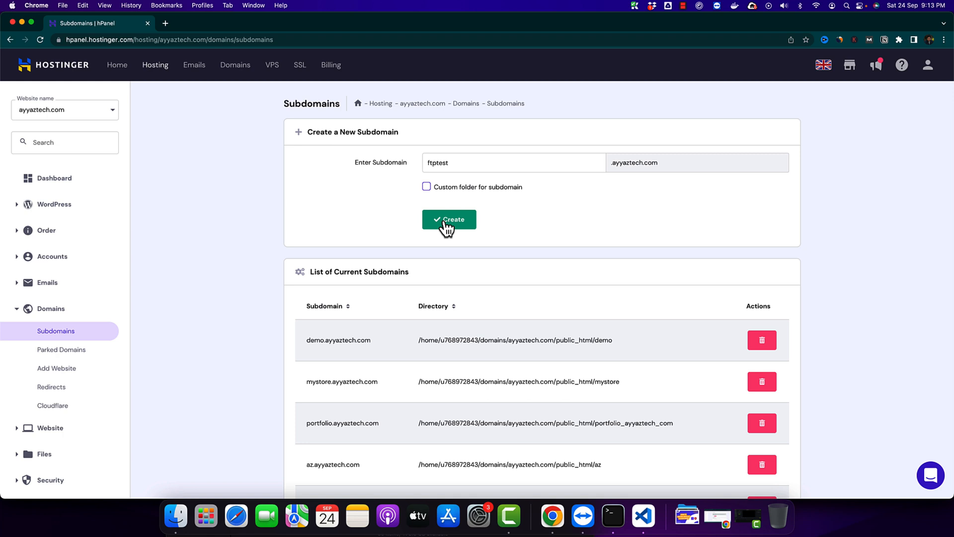
left_click(450, 219)
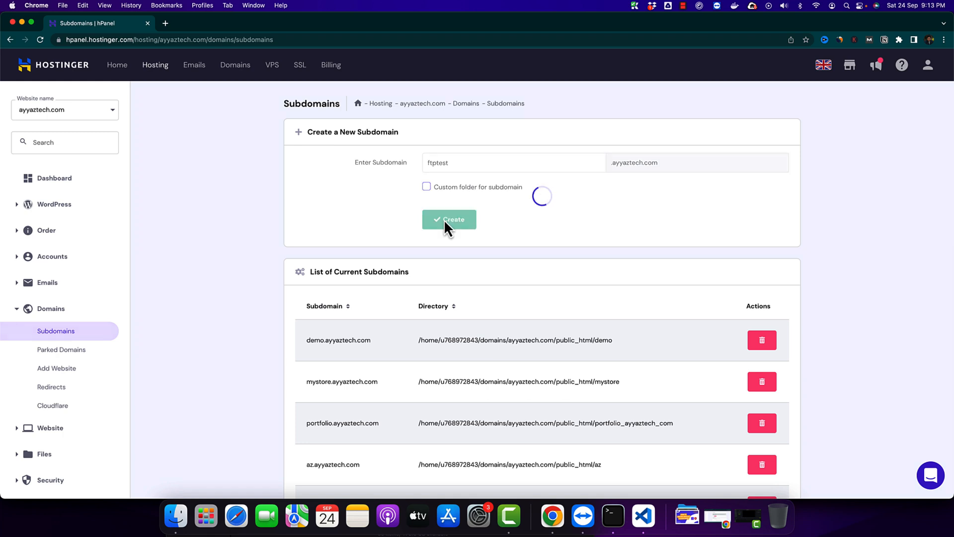
left_click(449, 219)
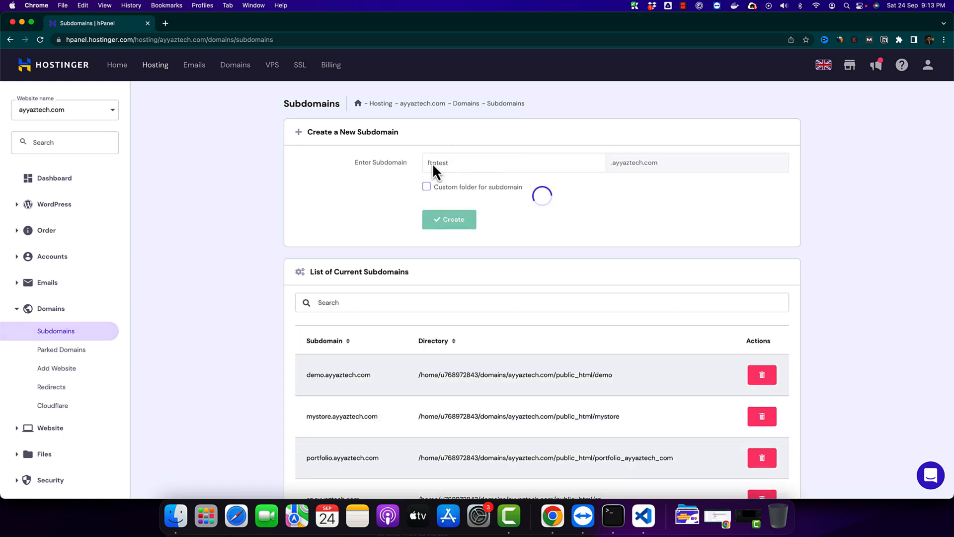
left_click(449, 219)
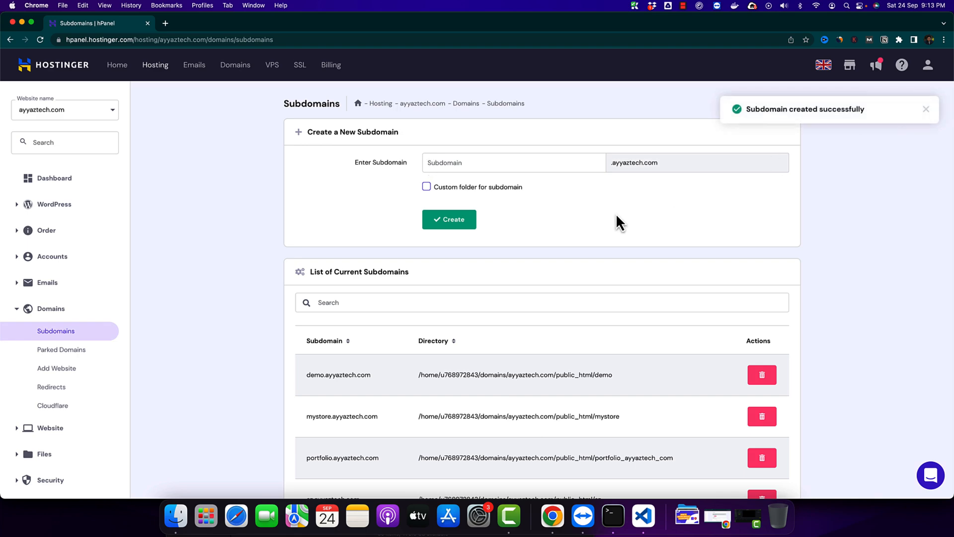
scroll("down", 3)
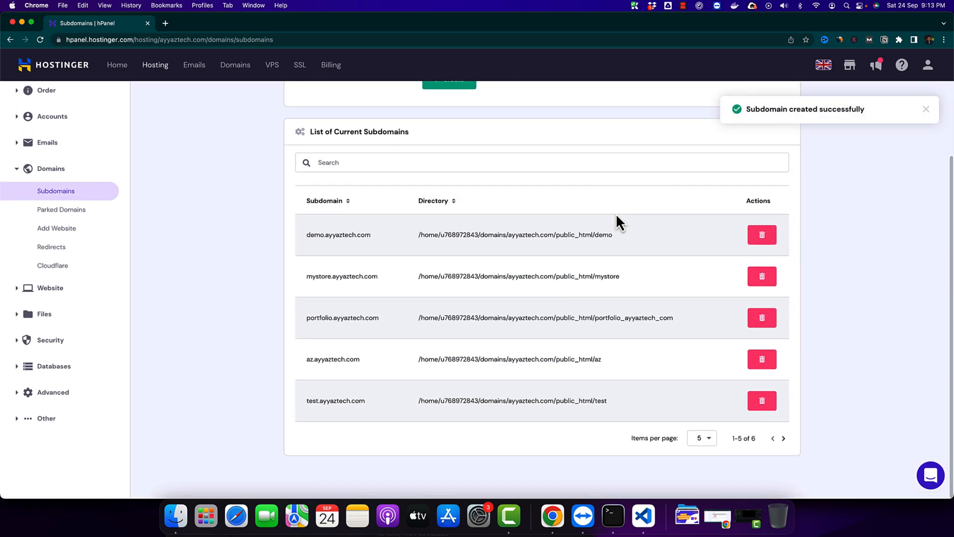
scroll("up", 3)
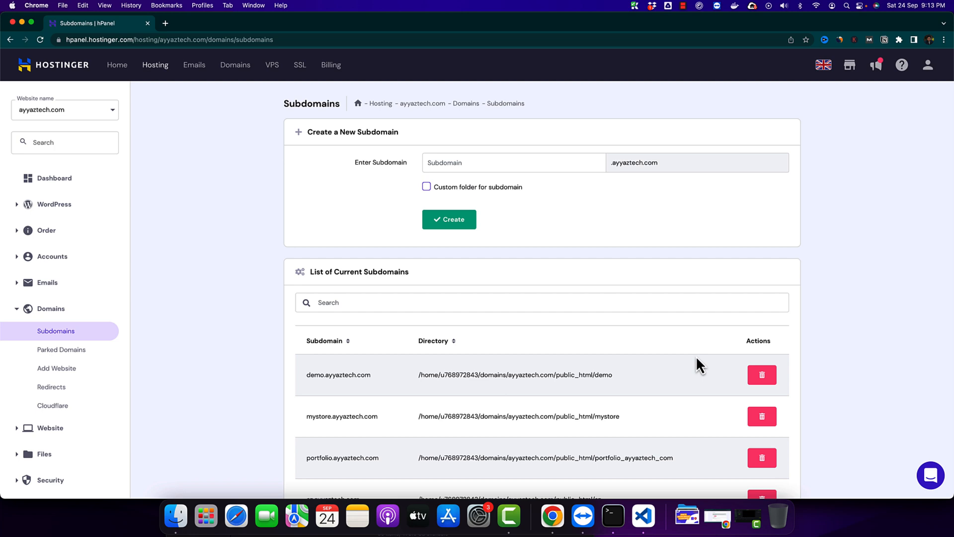
Step: Filter subdomains by 'f' and select the public_html/ftptest folder and ftptest.ayyaztech.com address
type("ftp")
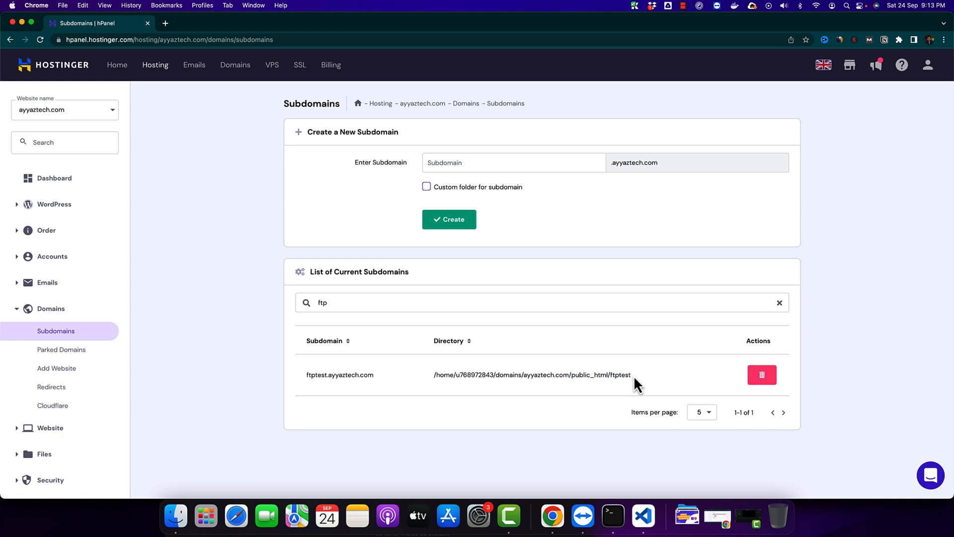
double_click(618, 374)
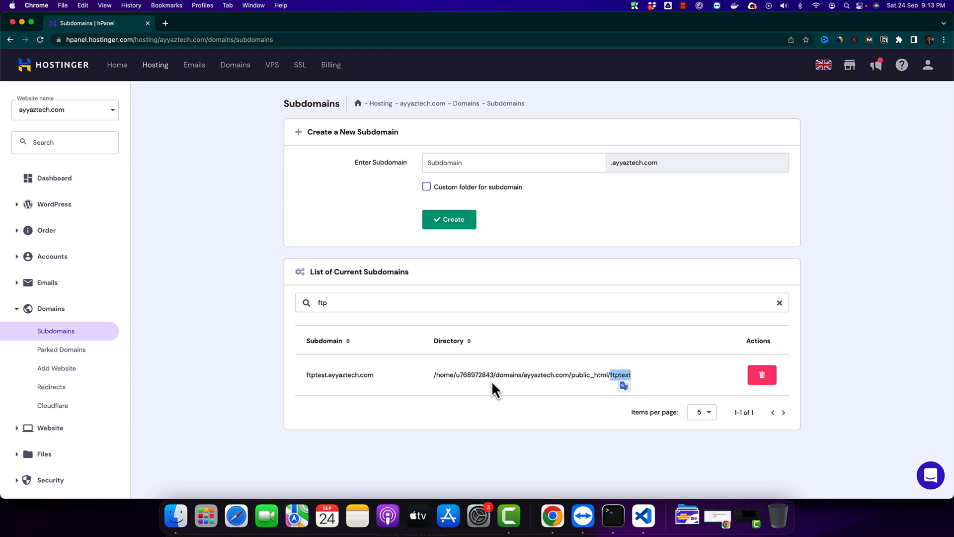
mouse_move(283, 380)
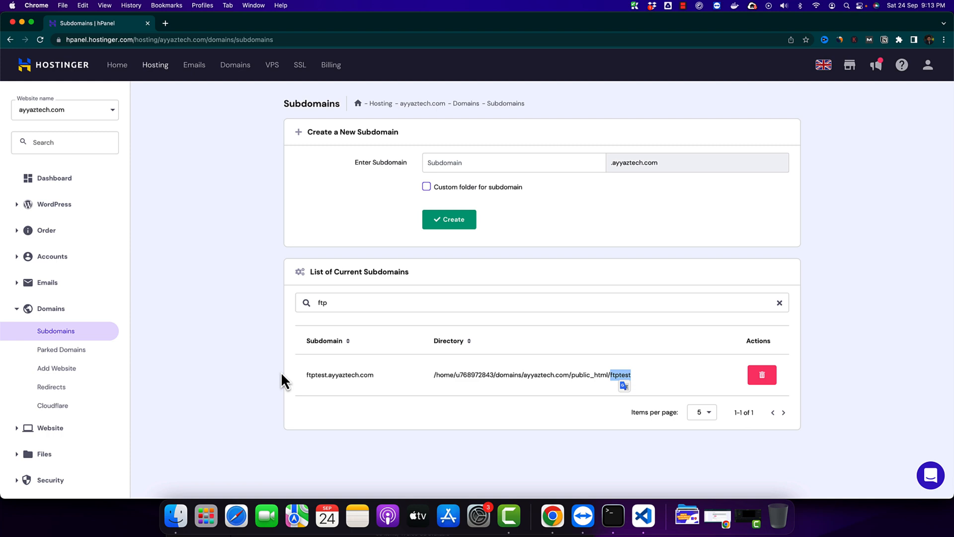
double_click(340, 374)
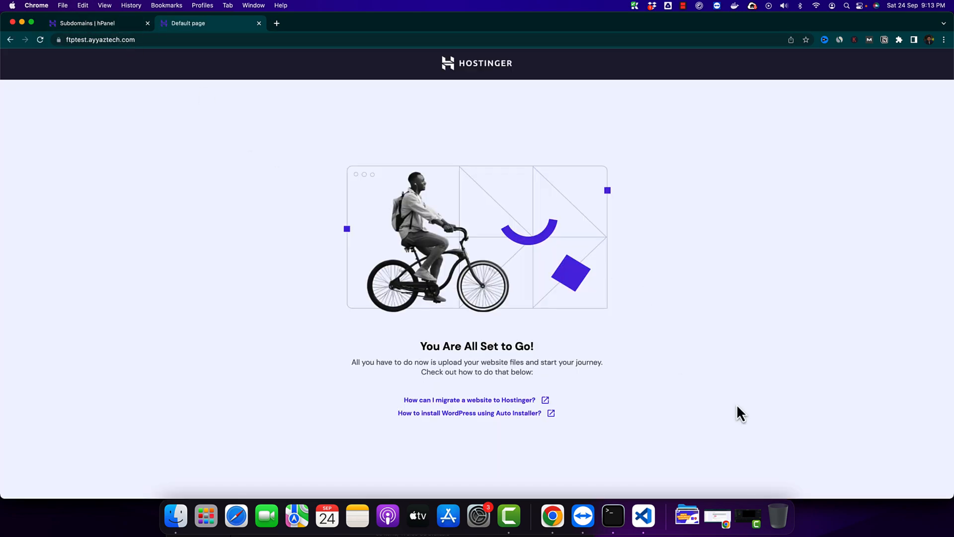
mouse_move(615, 253)
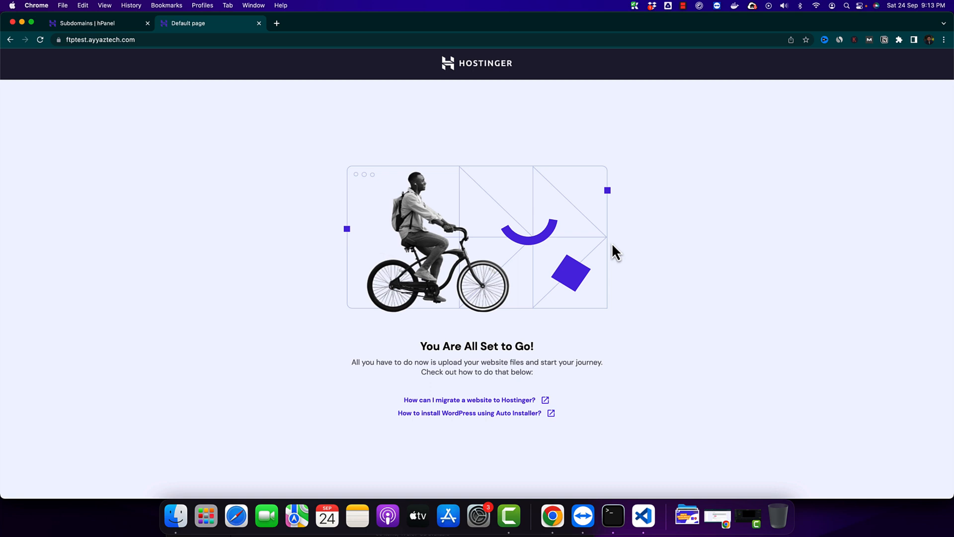
mouse_move(92, 23)
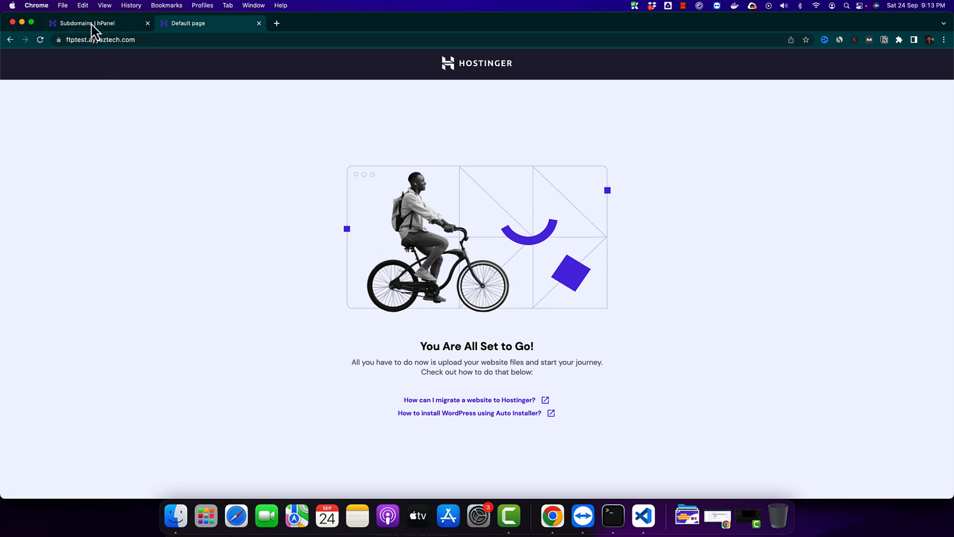
Step: Compare the subdomain list with ftptest.ayyaztech.com's 'You Are All Set to Go!' page
left_click(91, 23)
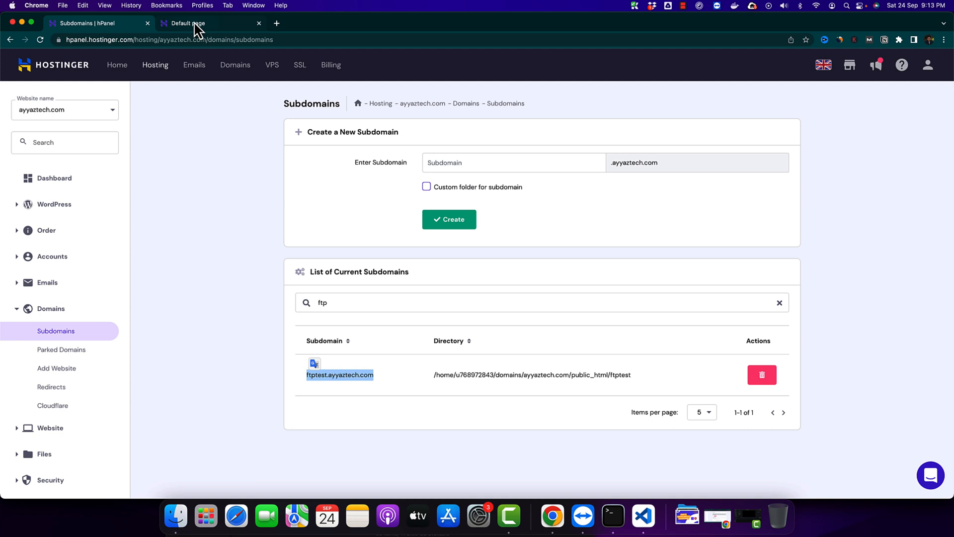
left_click(189, 23)
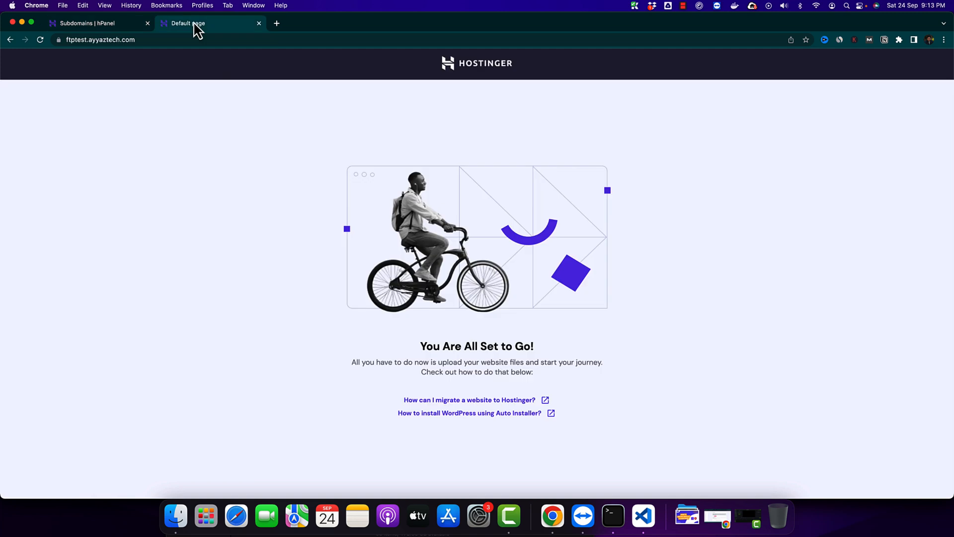
left_click(91, 23)
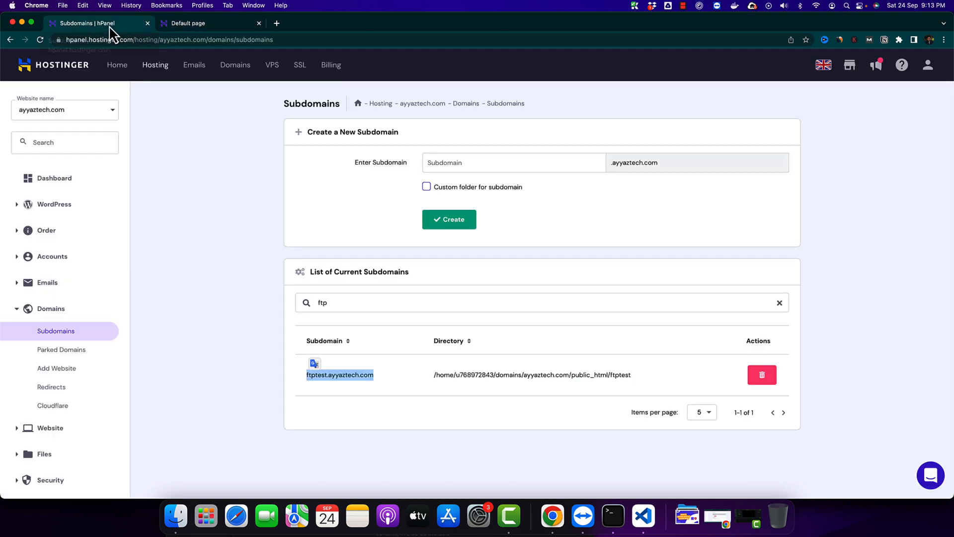
Step: Return to Hosting, manage ayyaztech.com, and scroll to its Files tools
scroll("down", 3)
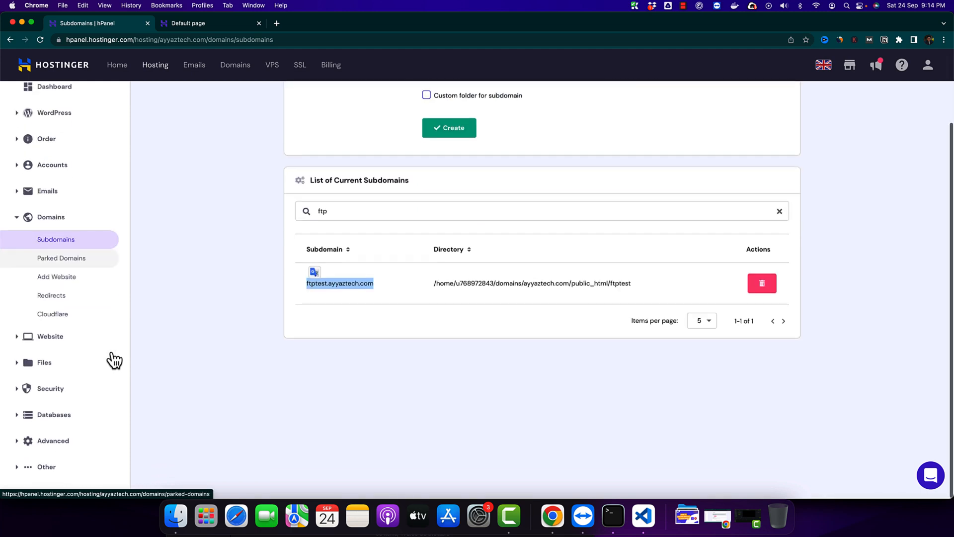
scroll("up", 3)
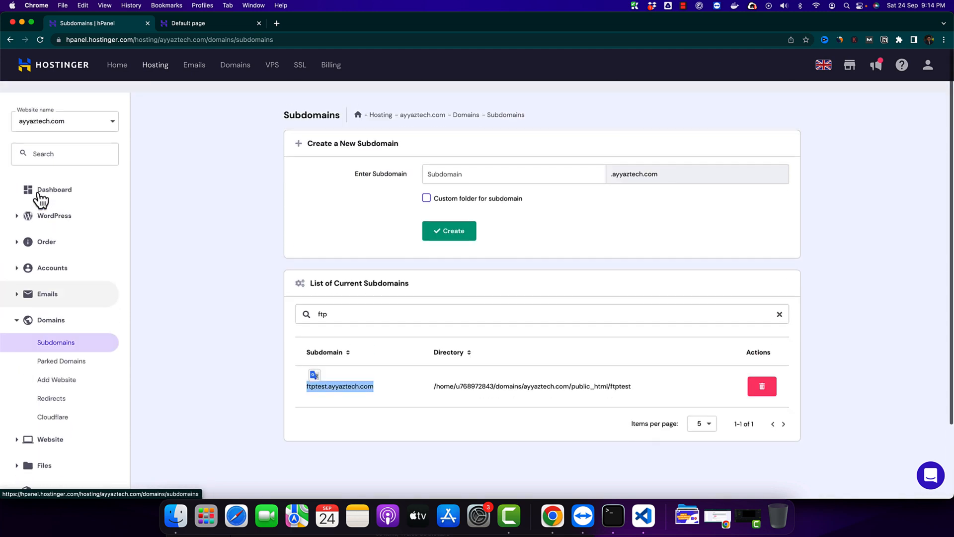
left_click(155, 64)
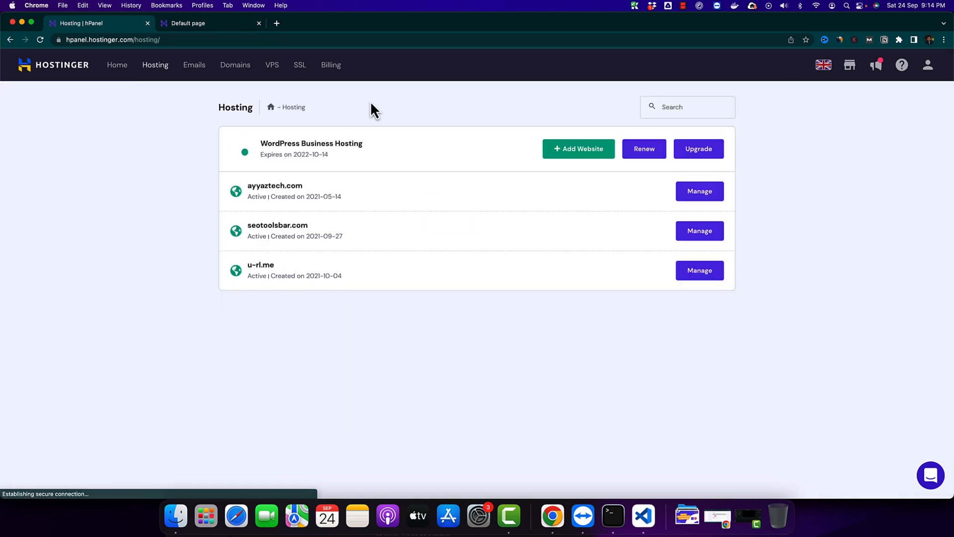
left_click(699, 191)
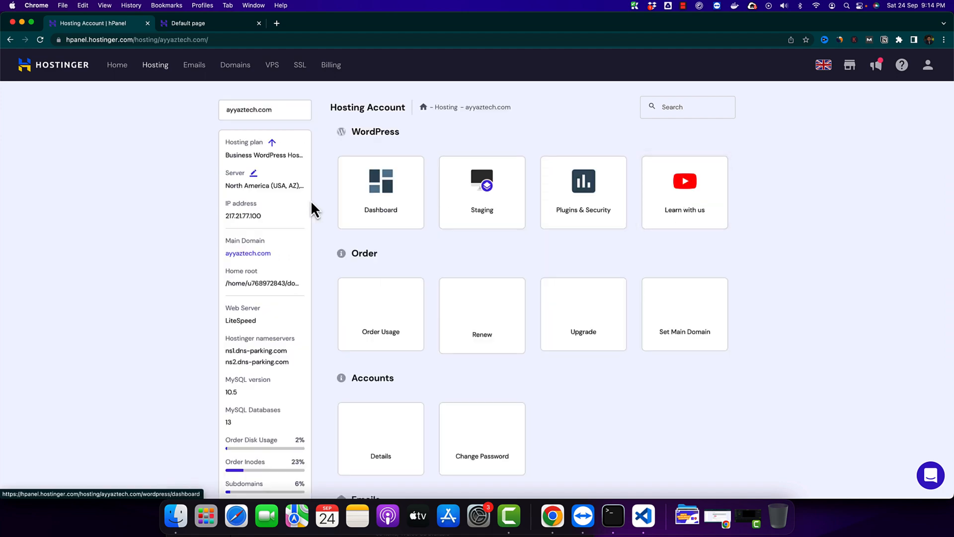
scroll("down", 3)
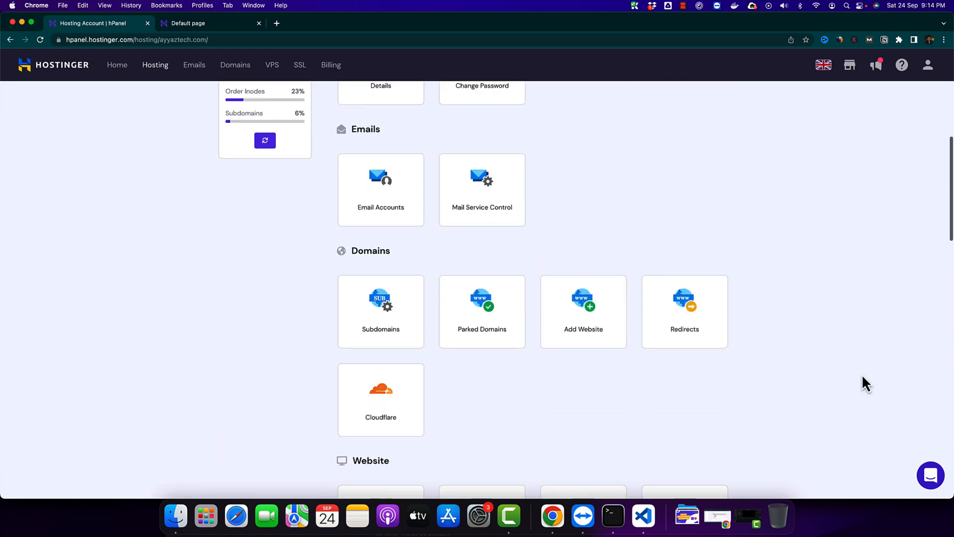
scroll("down", 3)
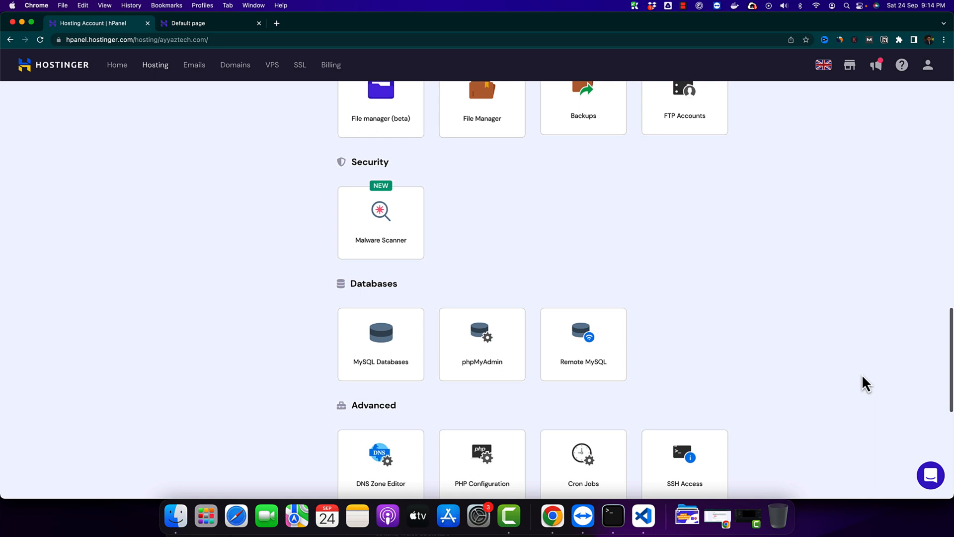
scroll("down", 3)
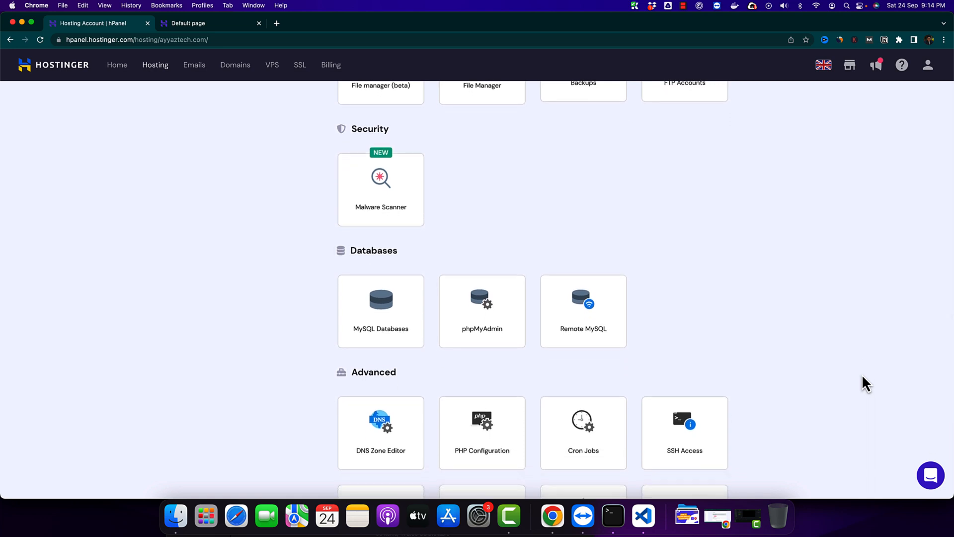
scroll("up", 3)
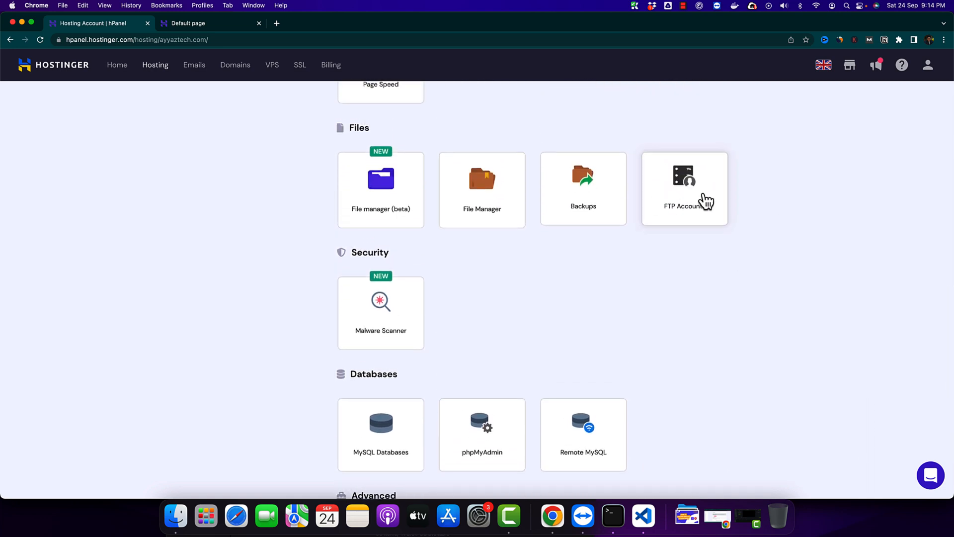
Step: Open FTP Accounts and edit the new account's username and folder path fields
left_click(684, 188)
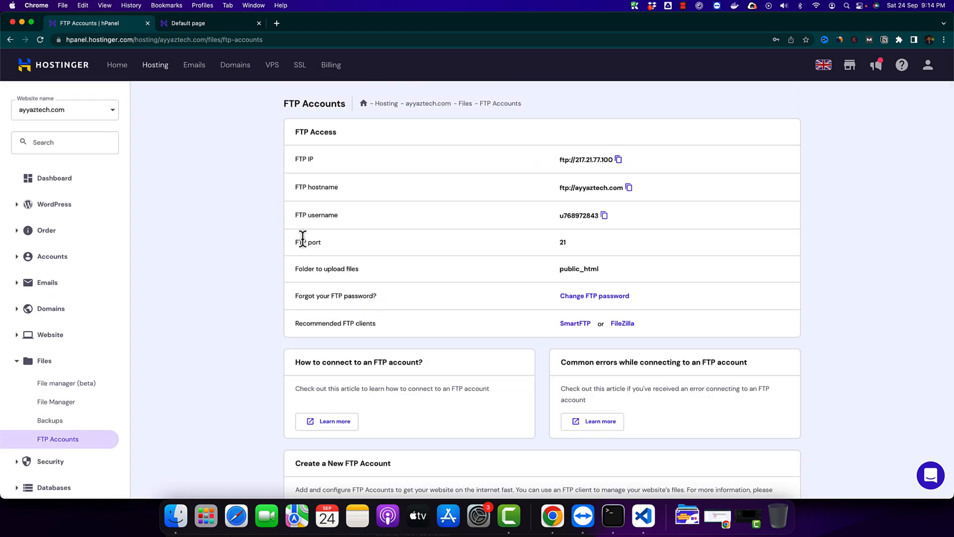
scroll("down", 3)
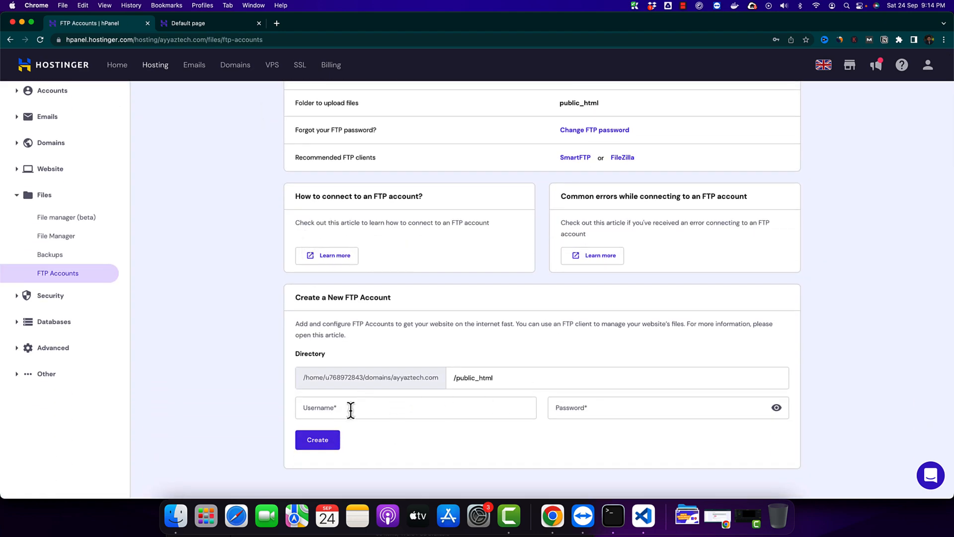
left_click(415, 407)
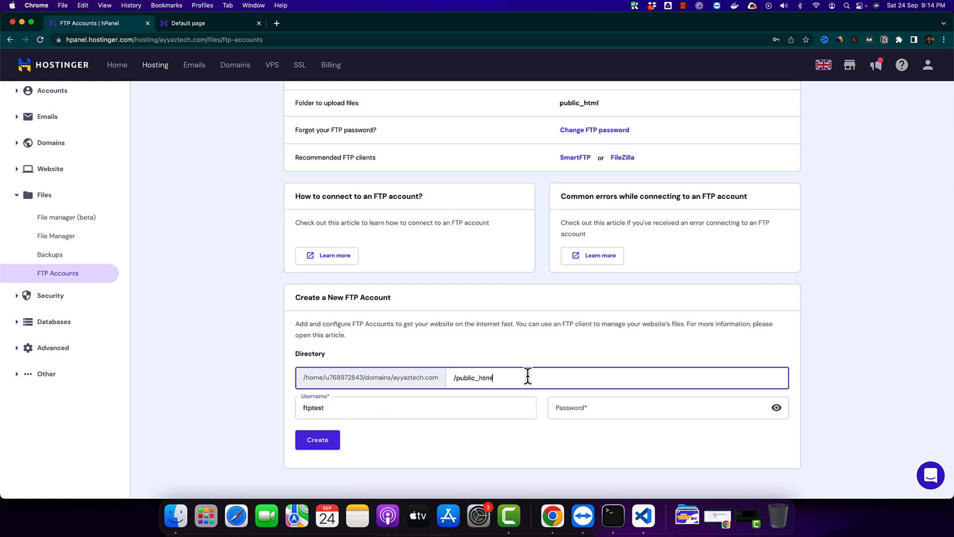
mouse_move(328, 394)
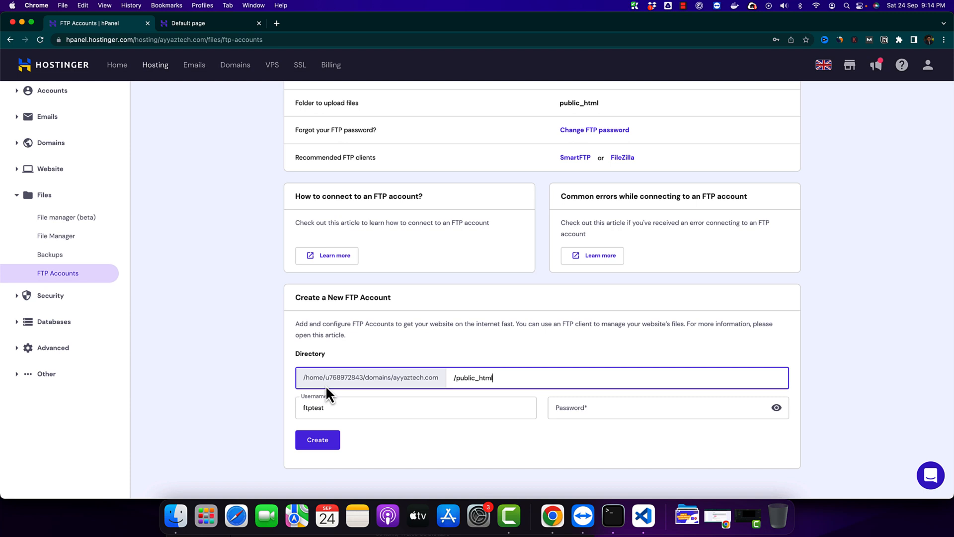
mouse_move(290, 418)
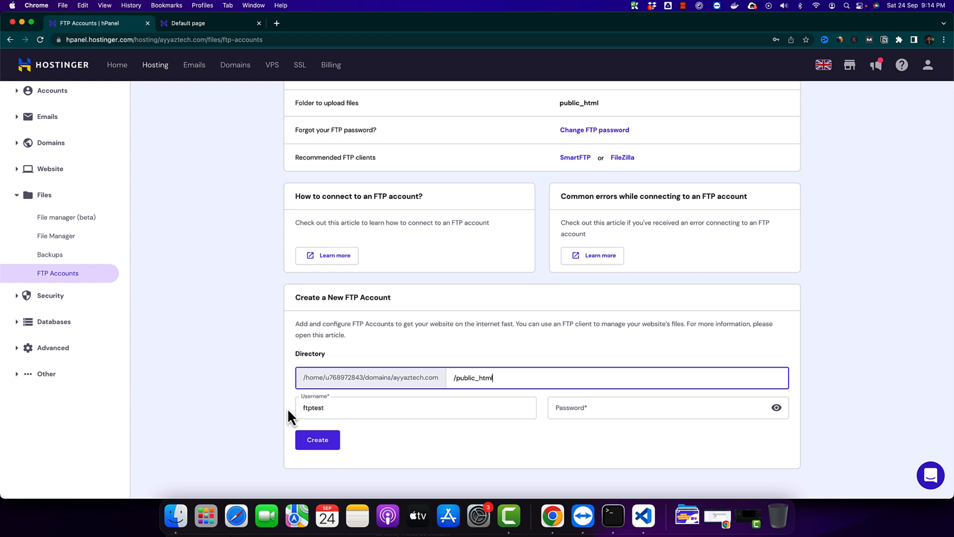
left_click(416, 407)
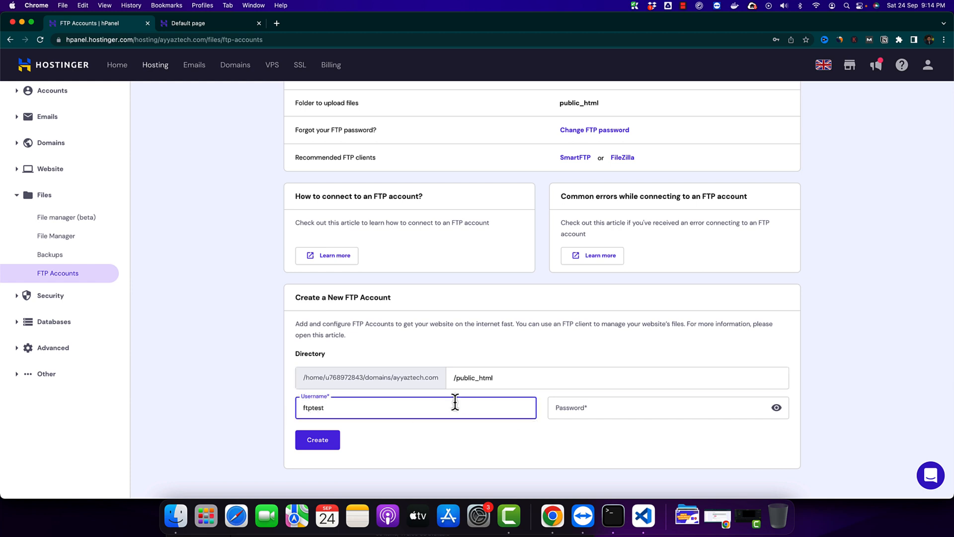
left_click(536, 377)
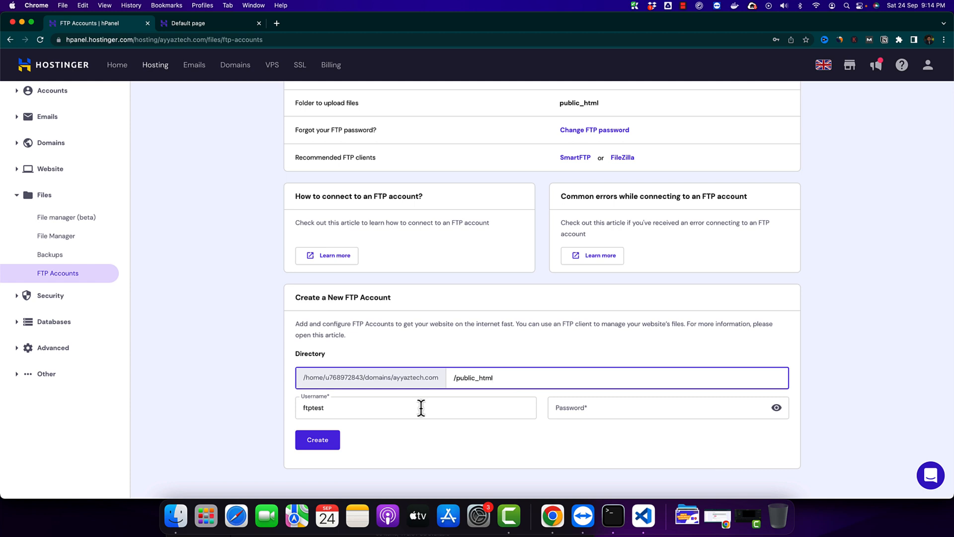
left_click(415, 407)
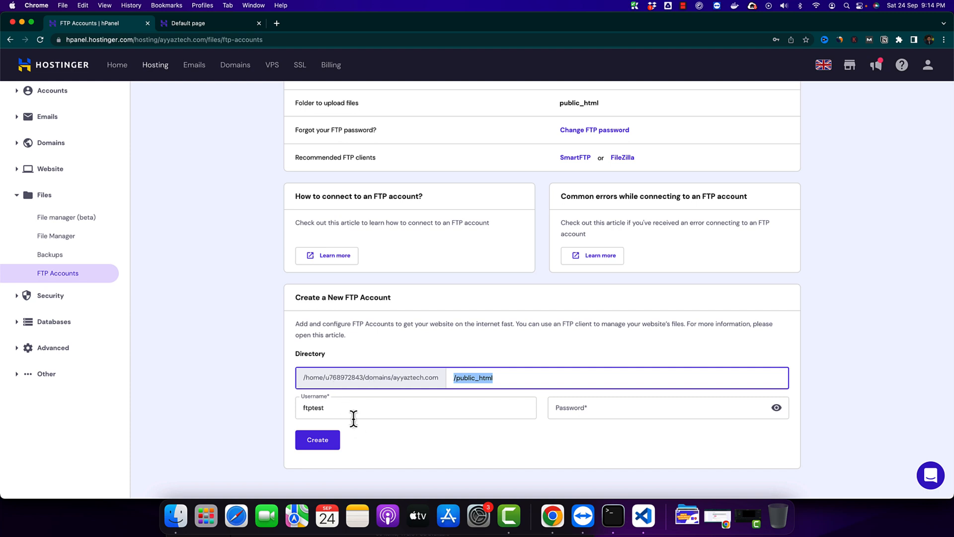
mouse_move(411, 404)
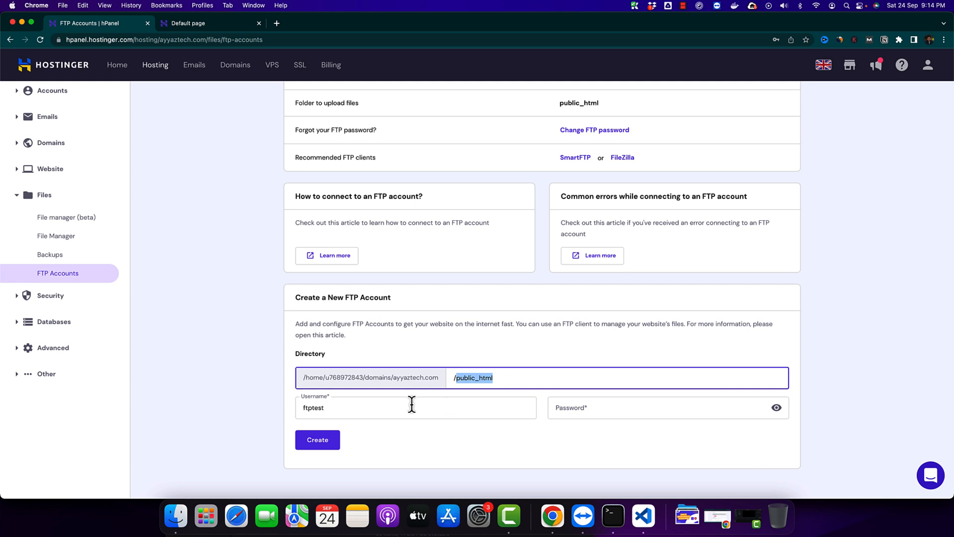
left_click(508, 377)
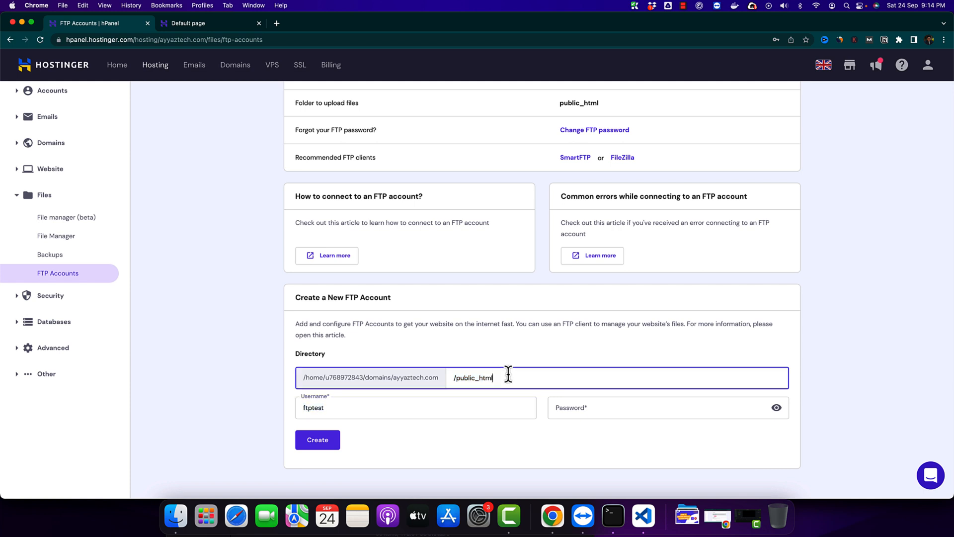
left_click(416, 407)
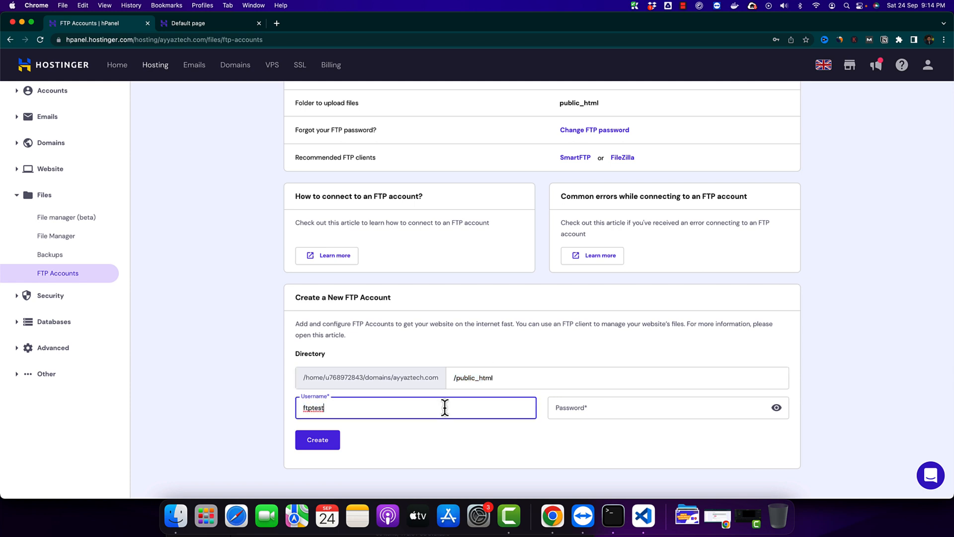
Step: Set the directory to /public_html/ftptest, enter a password, and create the FTP account
left_click(608, 377)
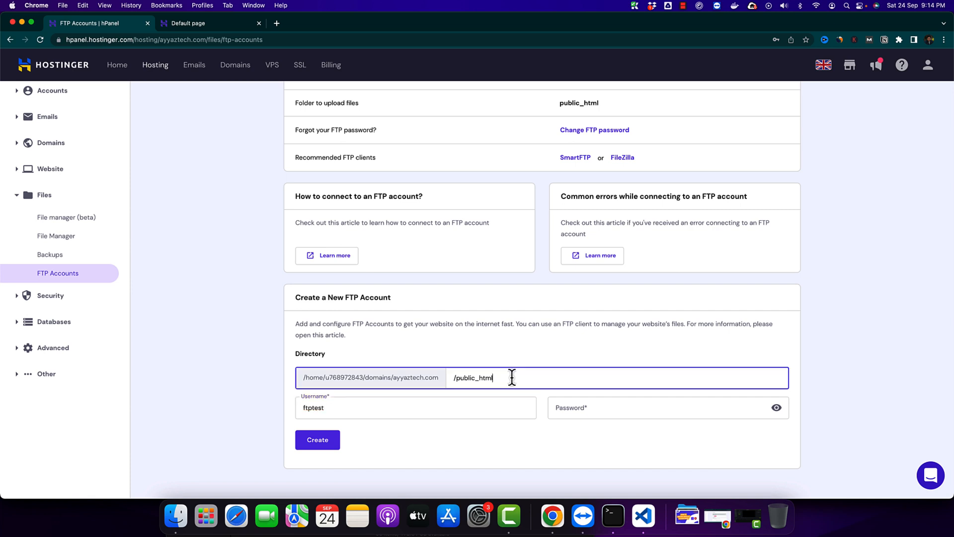
type("/ftp")
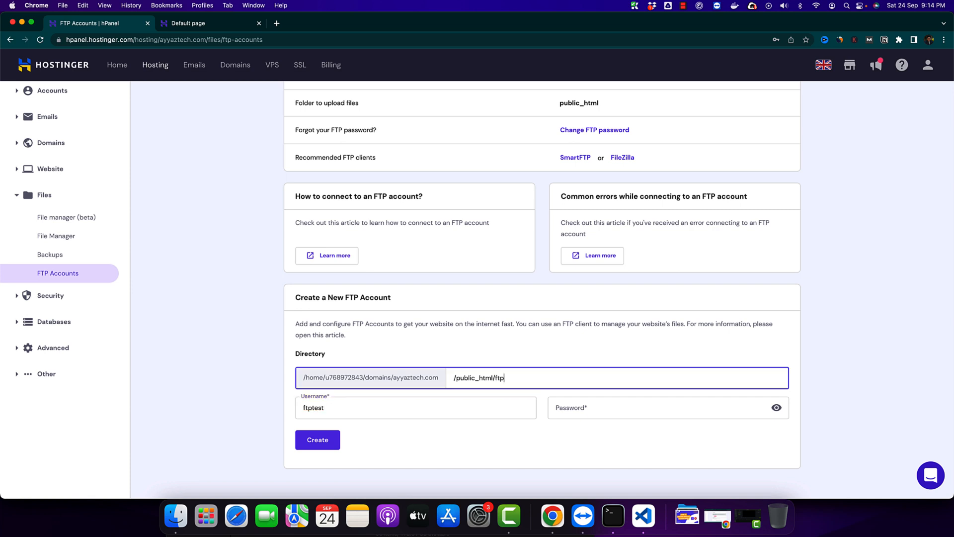
type("test")
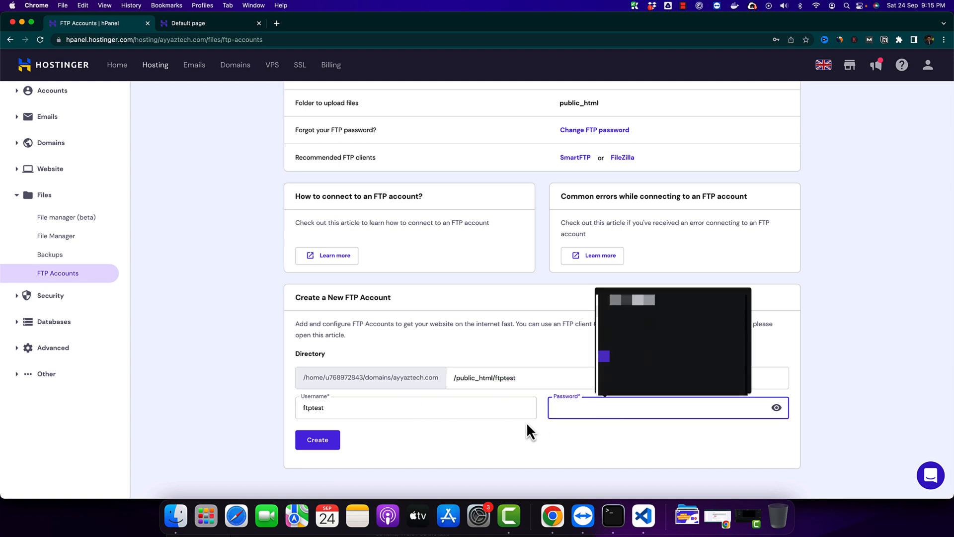
type("•••")
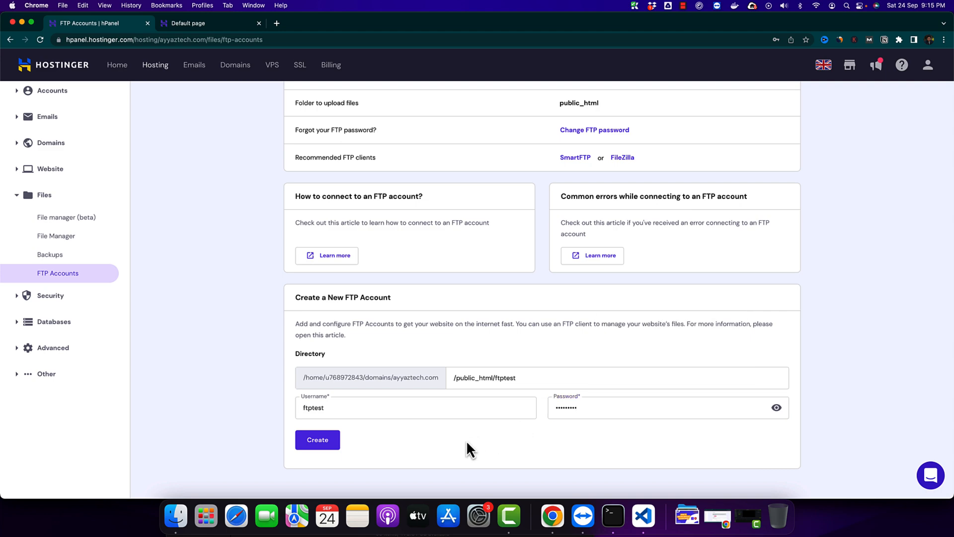
scroll("up", 3)
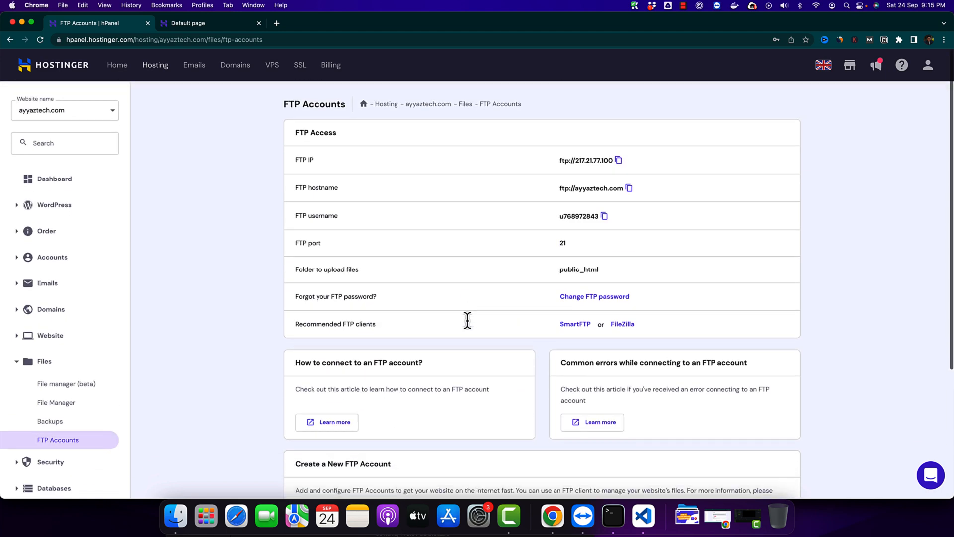
scroll("down", 3)
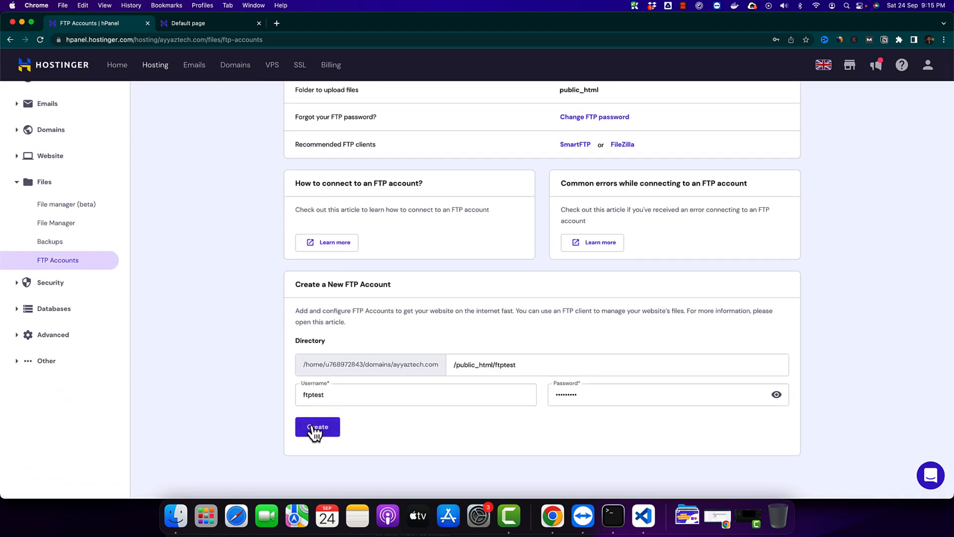
left_click(317, 426)
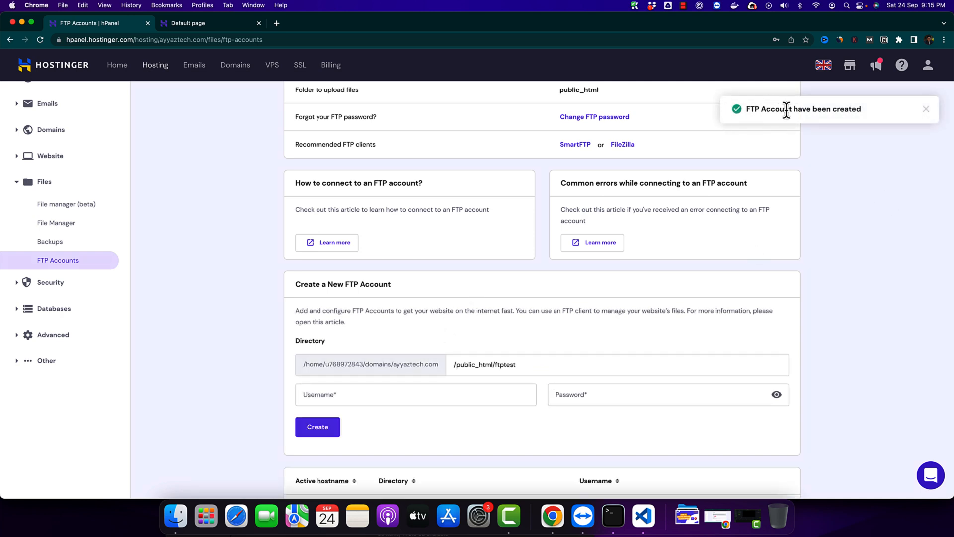
mouse_move(712, 298)
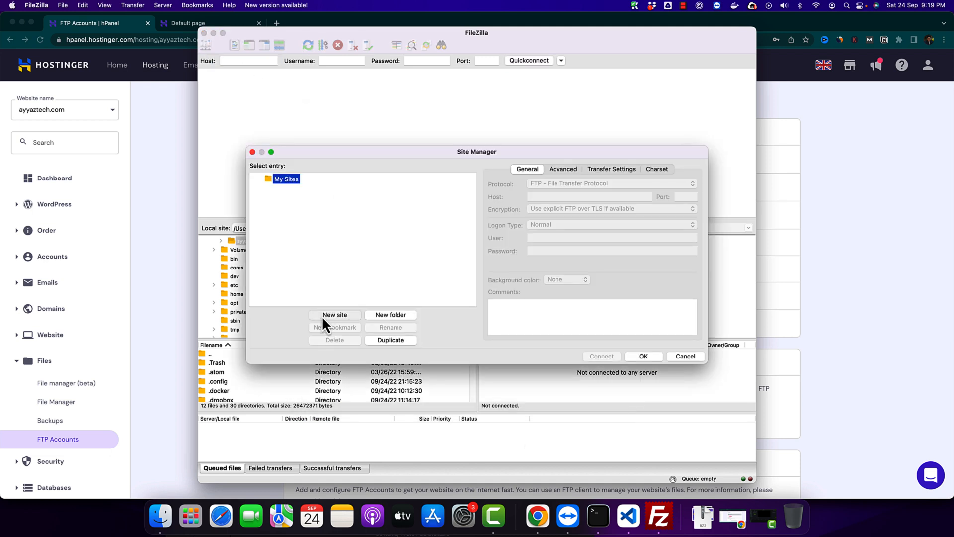
Step: Add a new Site Manager entry named ftptest
left_click(334, 315)
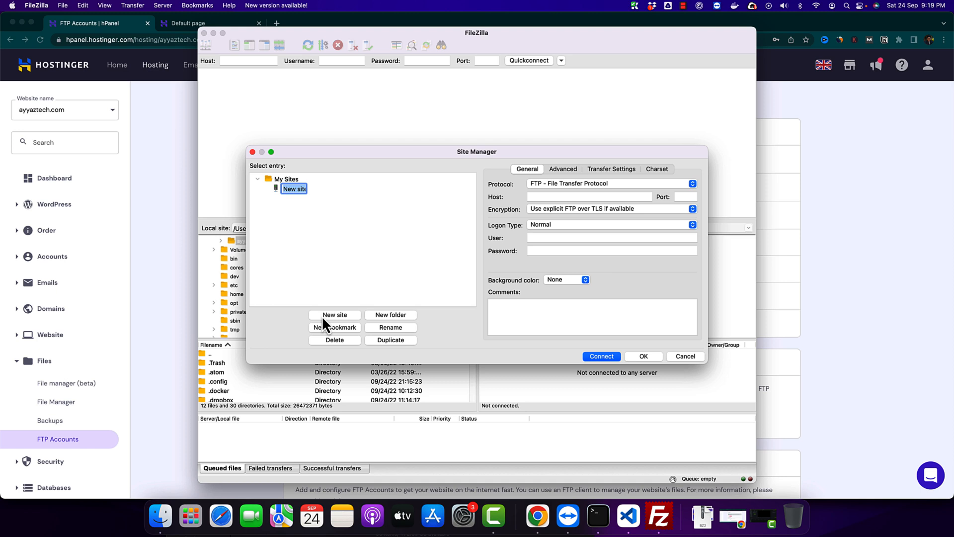
type("ftptest")
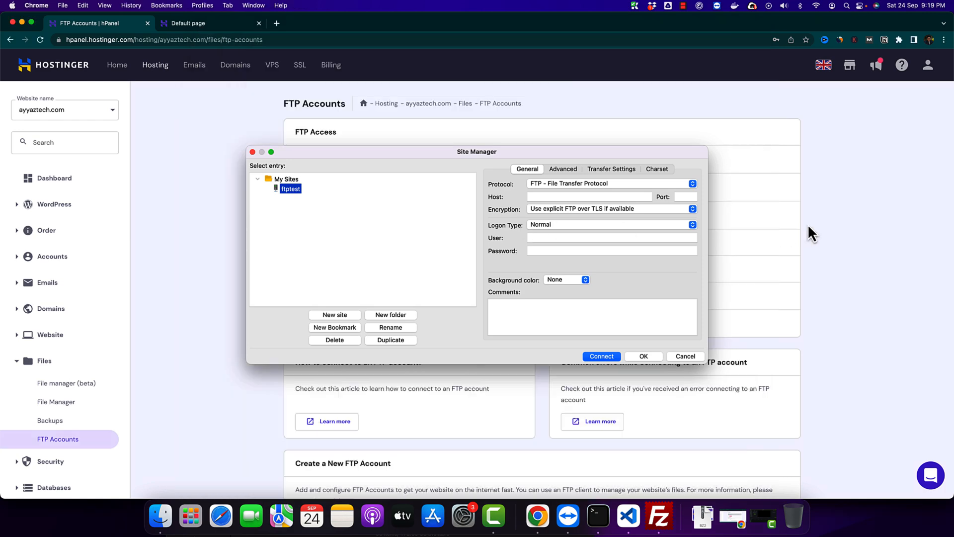
Step: Copy the ftp.ayyaztech.com hostname and ftptest username from hPanel's FTP account details
left_click(684, 356)
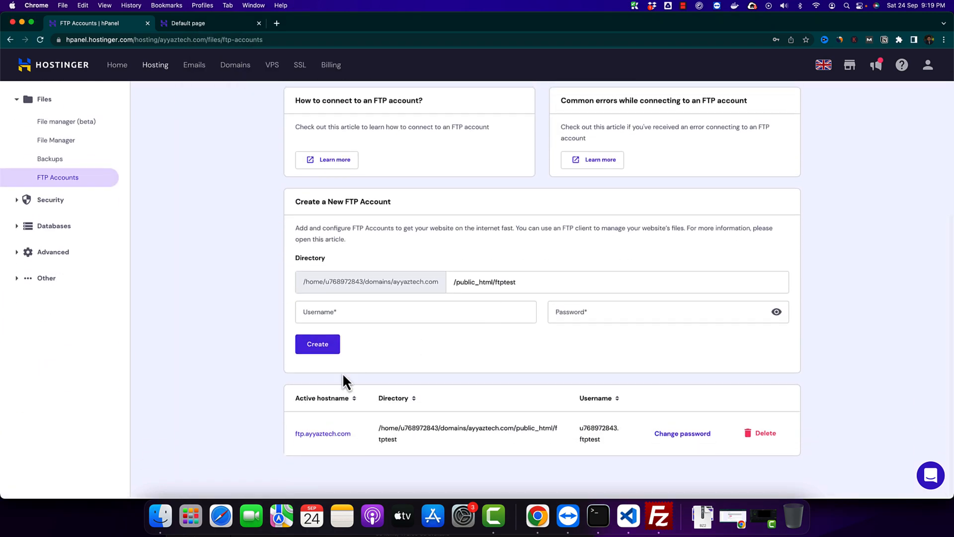
mouse_move(629, 453)
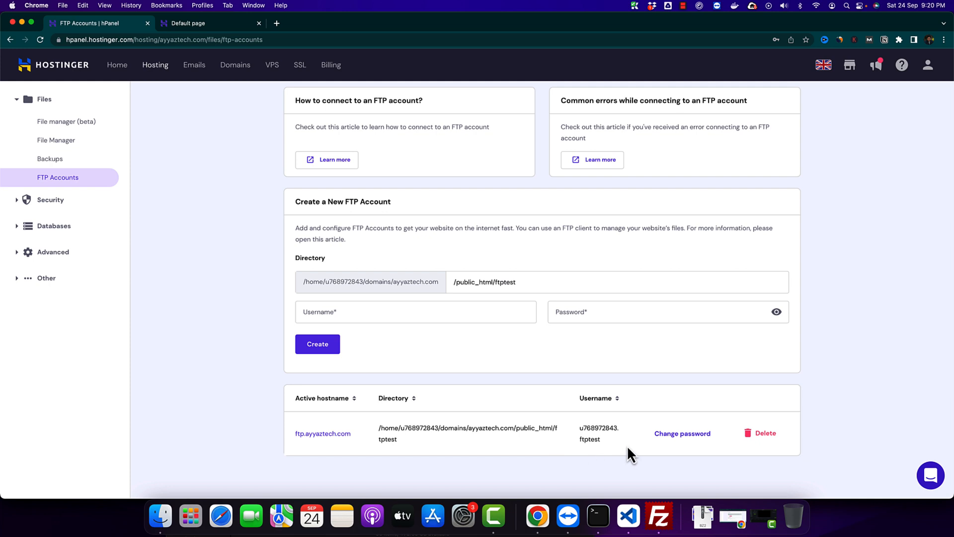
mouse_move(403, 445)
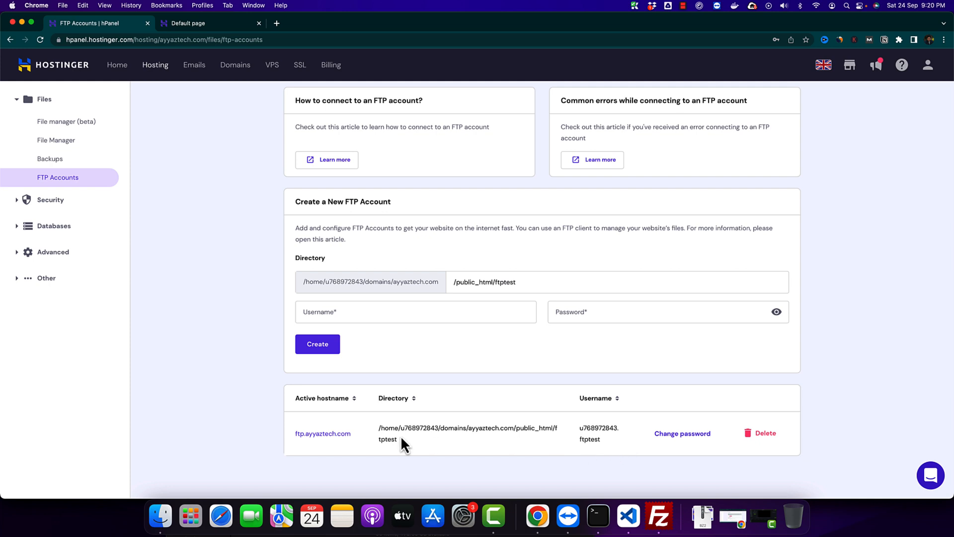
mouse_move(363, 438)
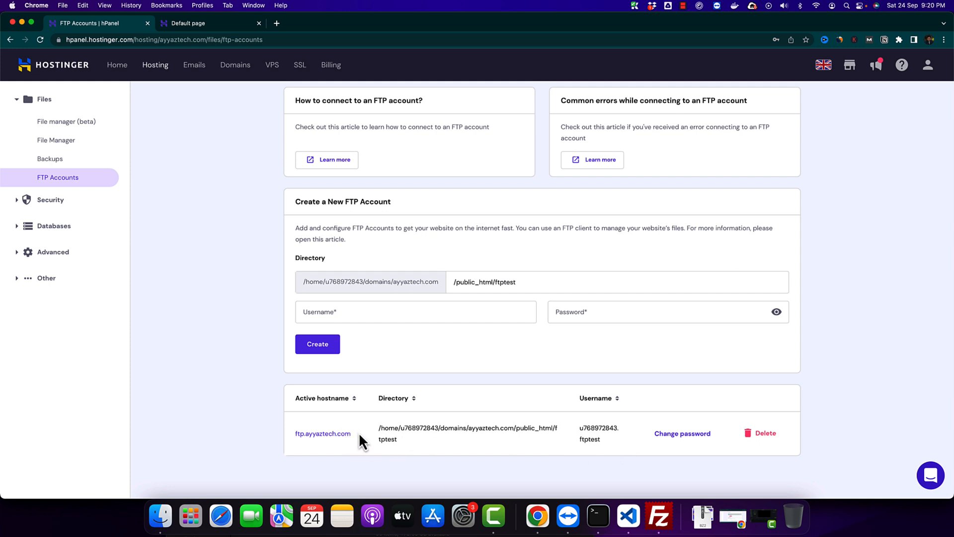
double_click(322, 433)
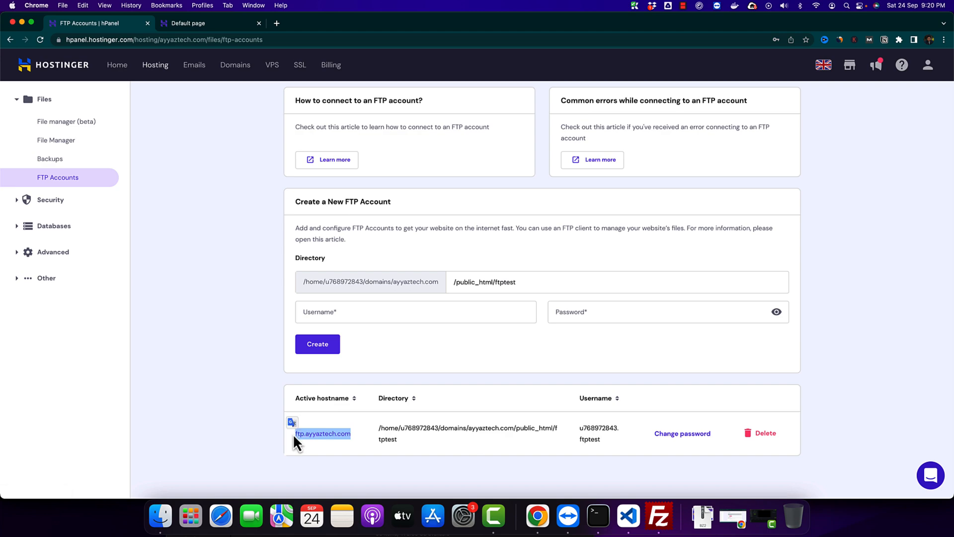
left_click(659, 518)
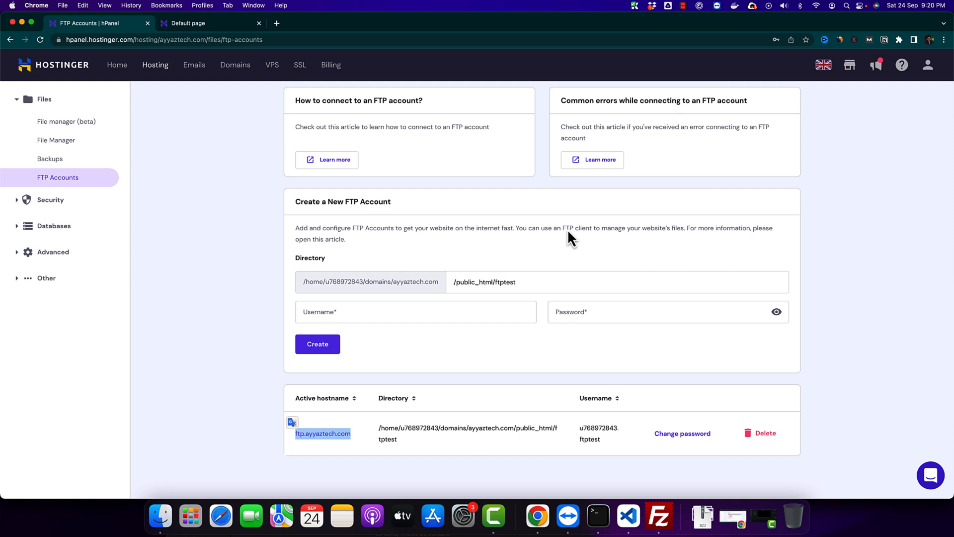
double_click(599, 433)
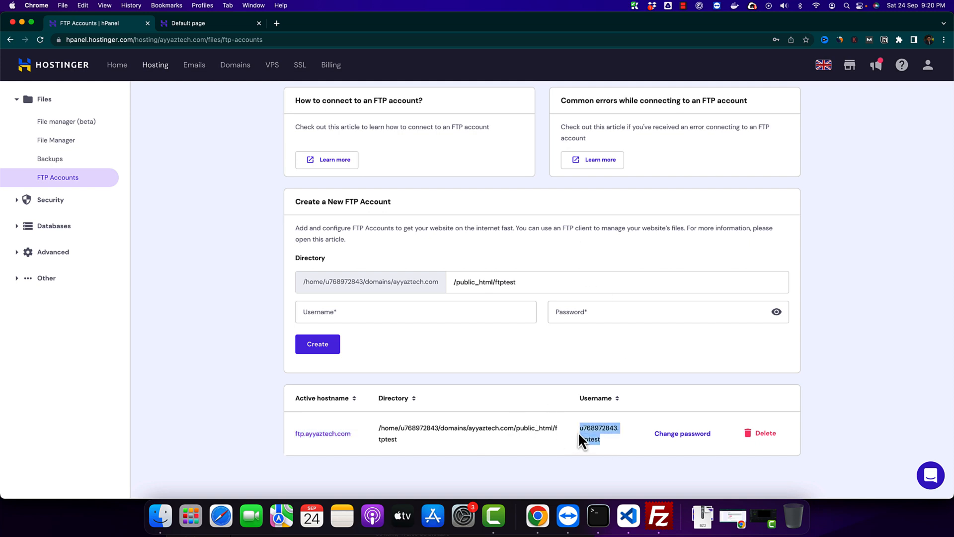
left_click(658, 516)
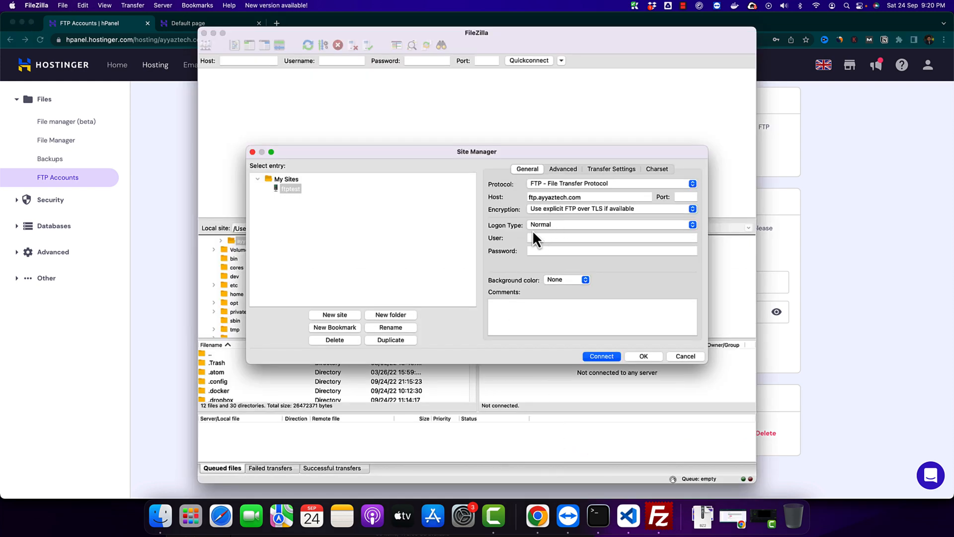
left_click(612, 238)
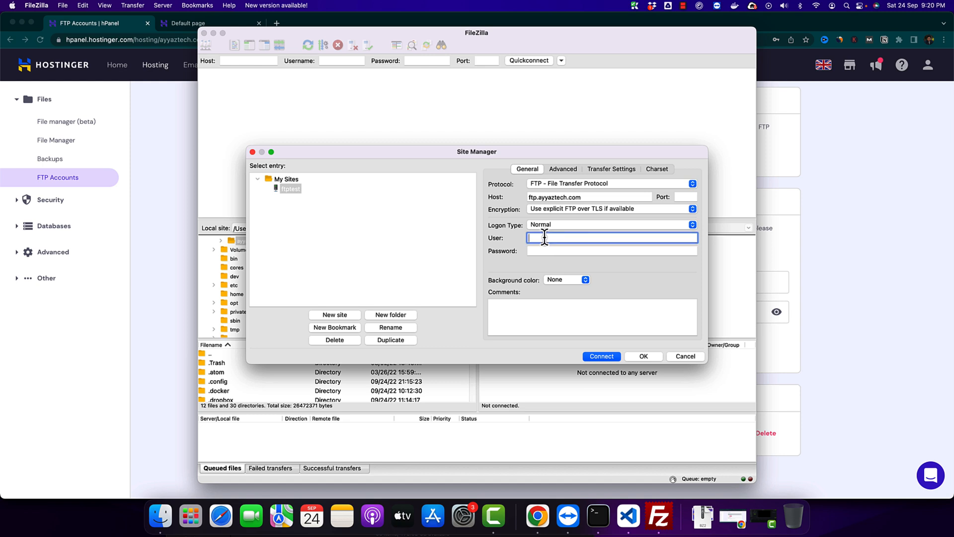
type("u768972843.ftptest")
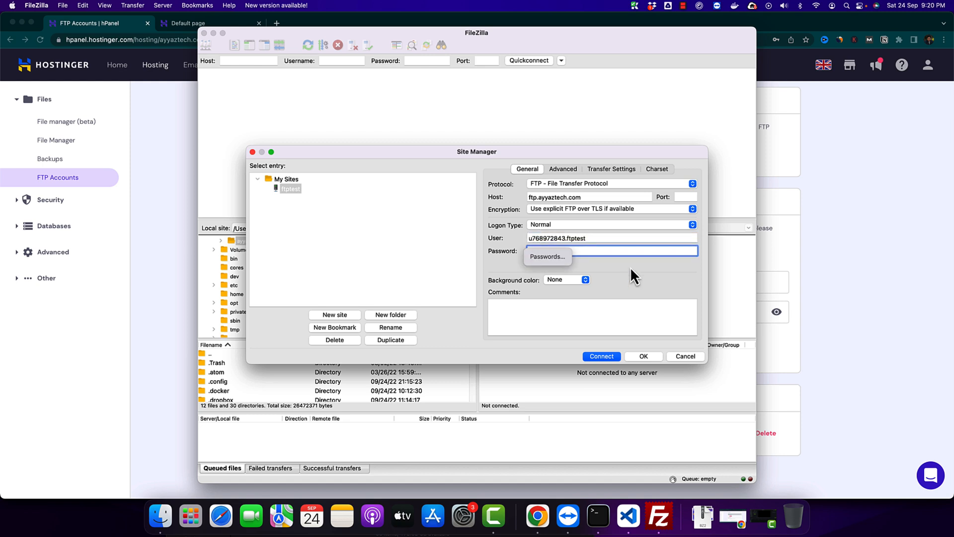
mouse_move(625, 253)
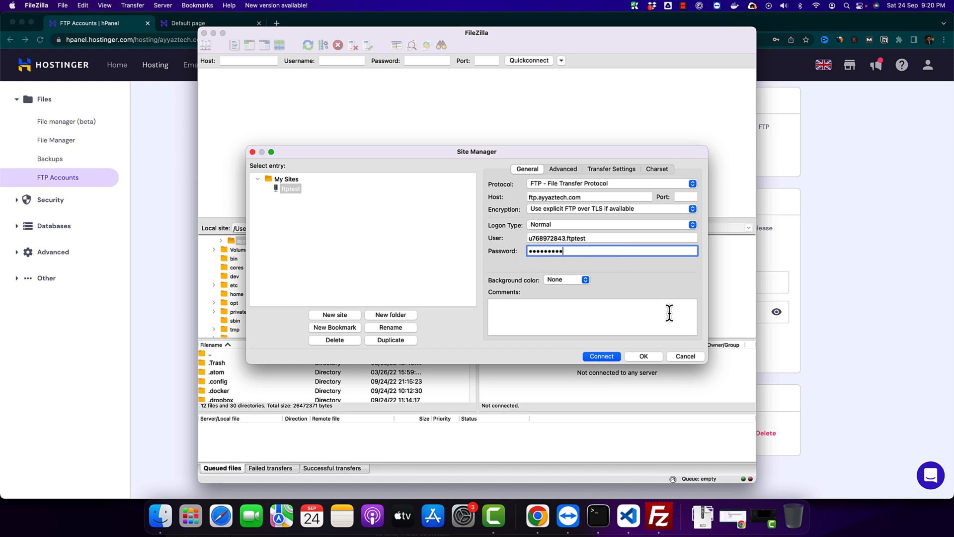
mouse_move(729, 299)
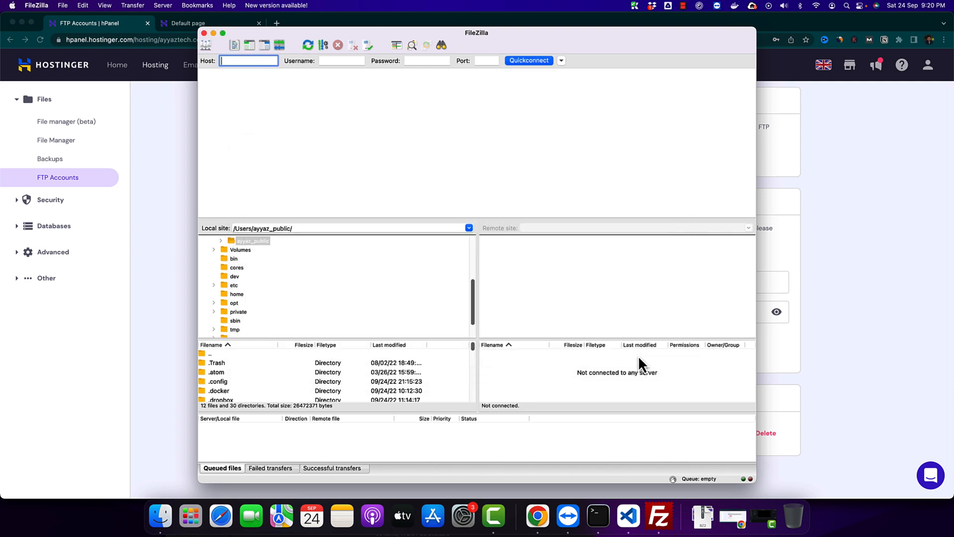
left_click(205, 45)
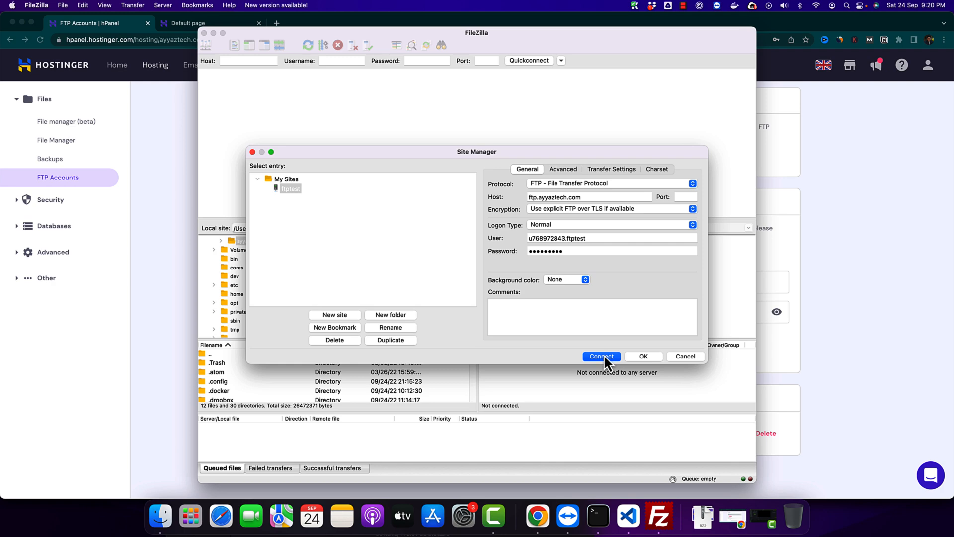
left_click(600, 355)
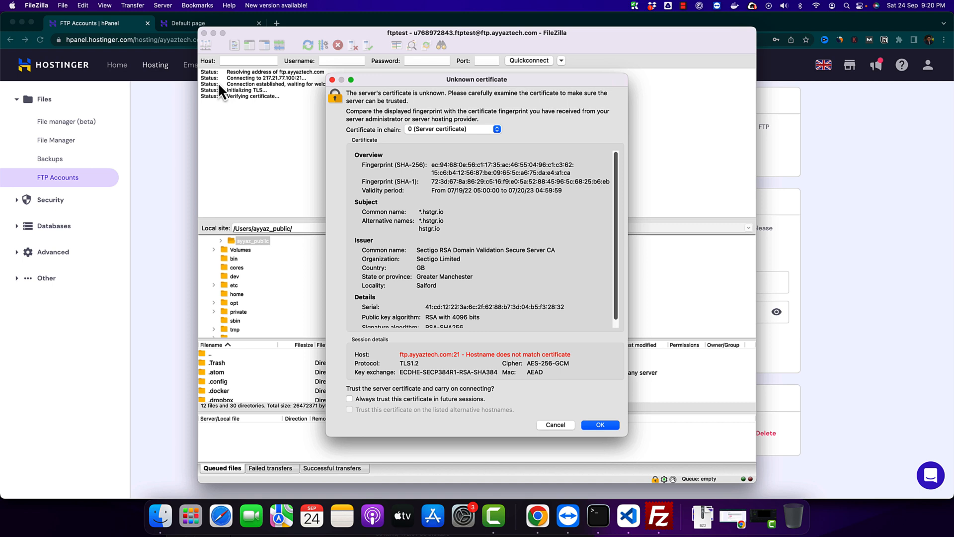
mouse_move(321, 82)
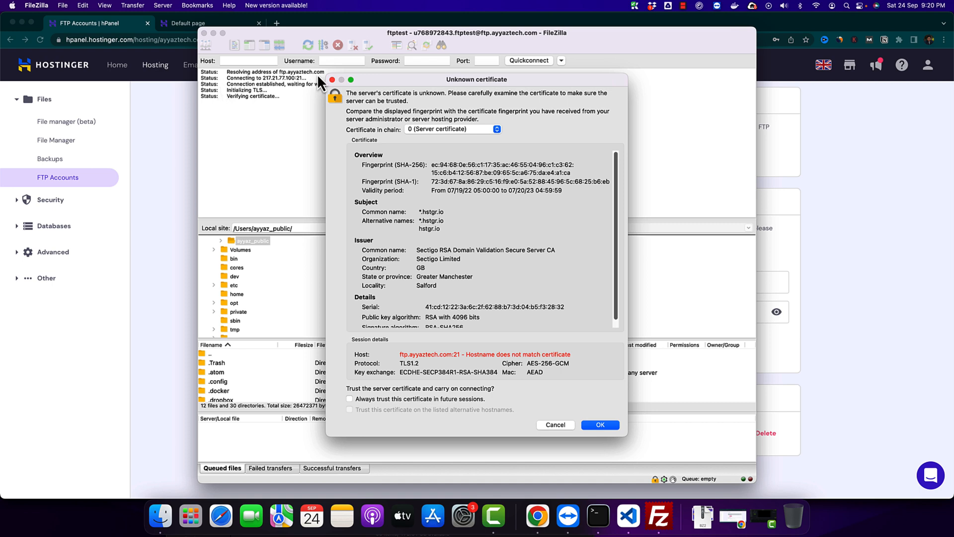
mouse_move(507, 282)
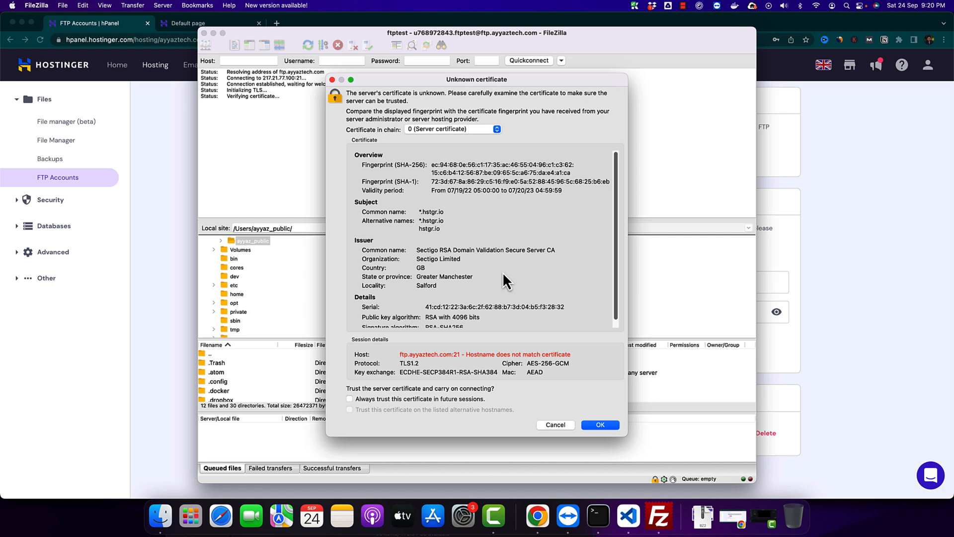
mouse_move(571, 428)
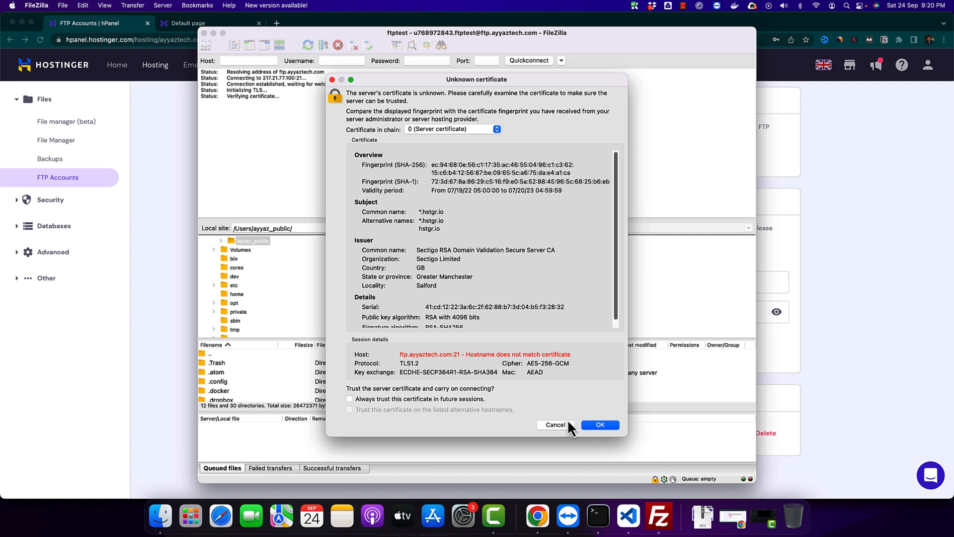
mouse_move(350, 408)
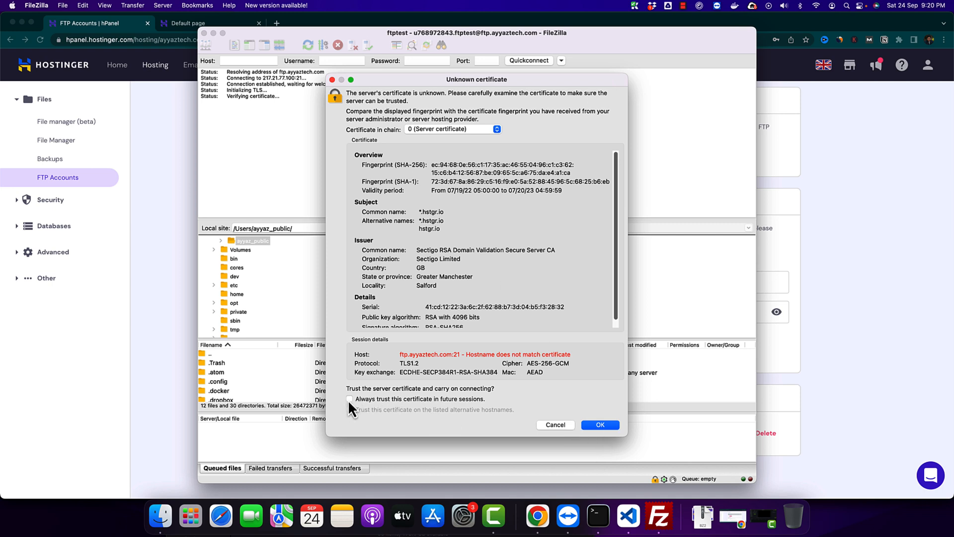
mouse_move(354, 412)
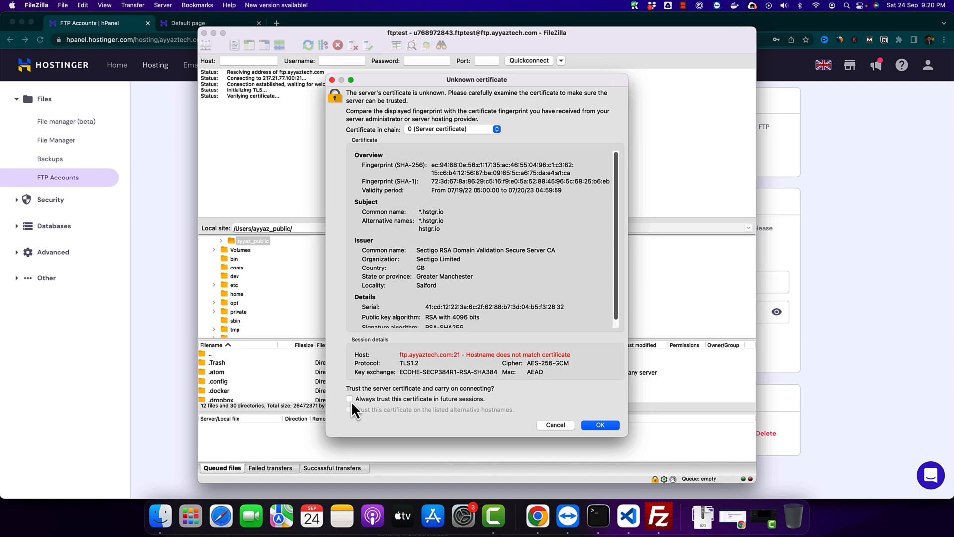
mouse_move(363, 412)
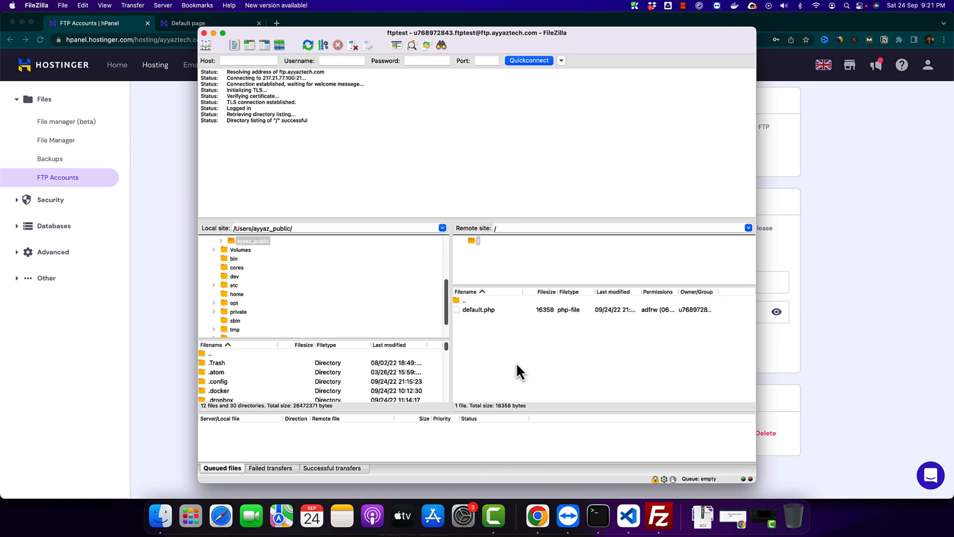
mouse_move(490, 320)
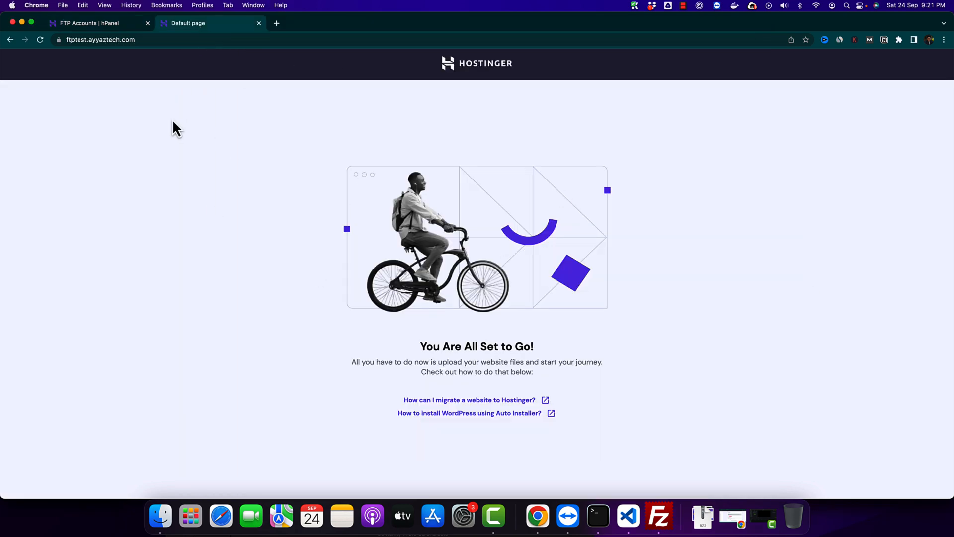
Step: Select default.php in FileZilla's remote root folder
left_click(658, 517)
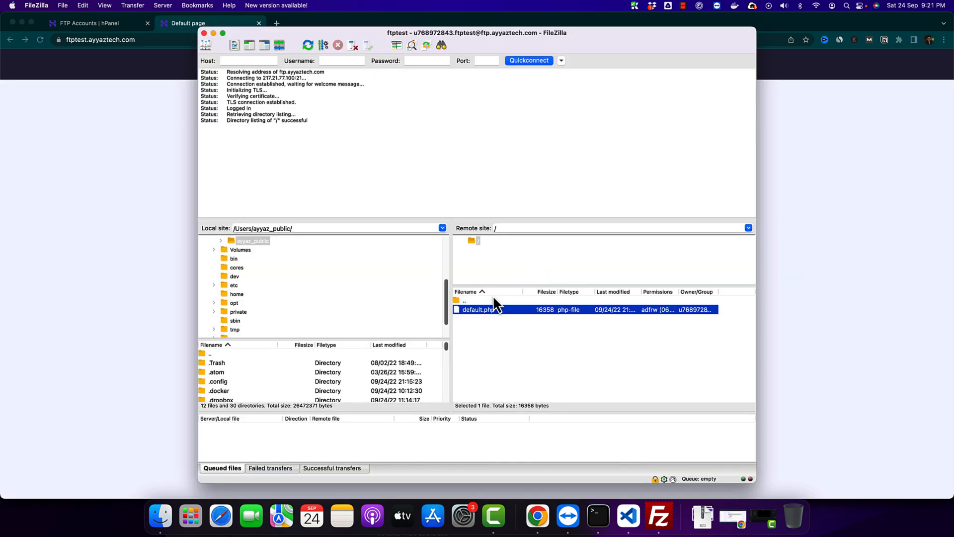
Step: Delete default.php from the server and reload the subdomain, which now shows 403 Forbidden
right_click(480, 309)
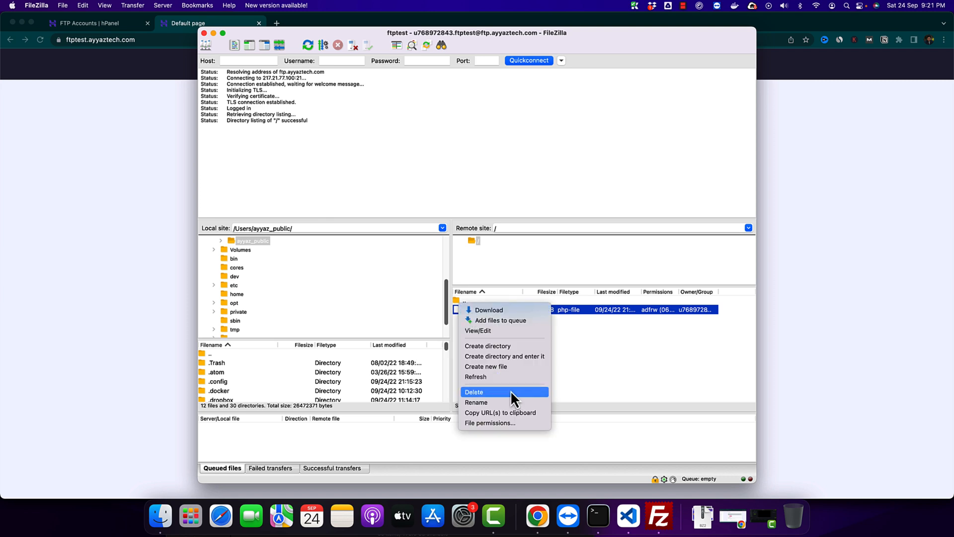
left_click(474, 391)
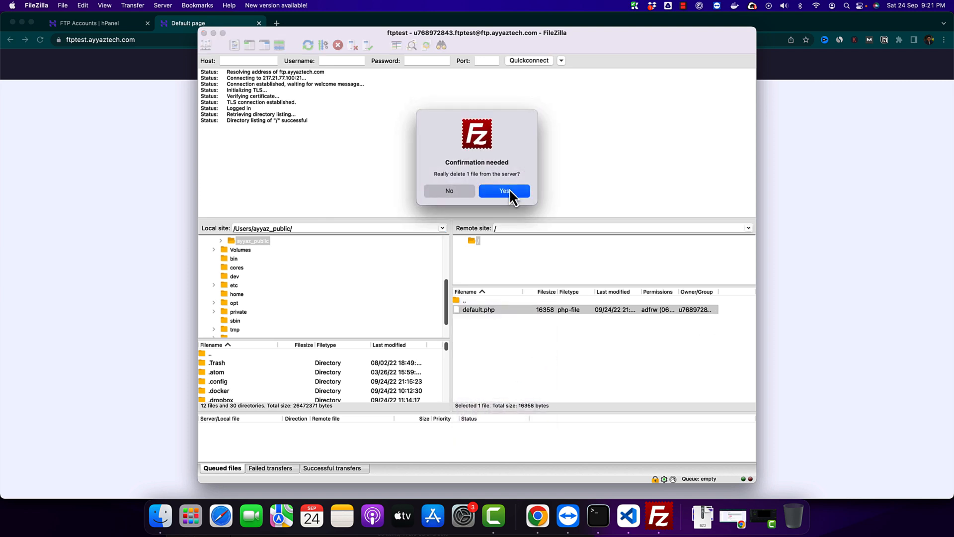
left_click(504, 191)
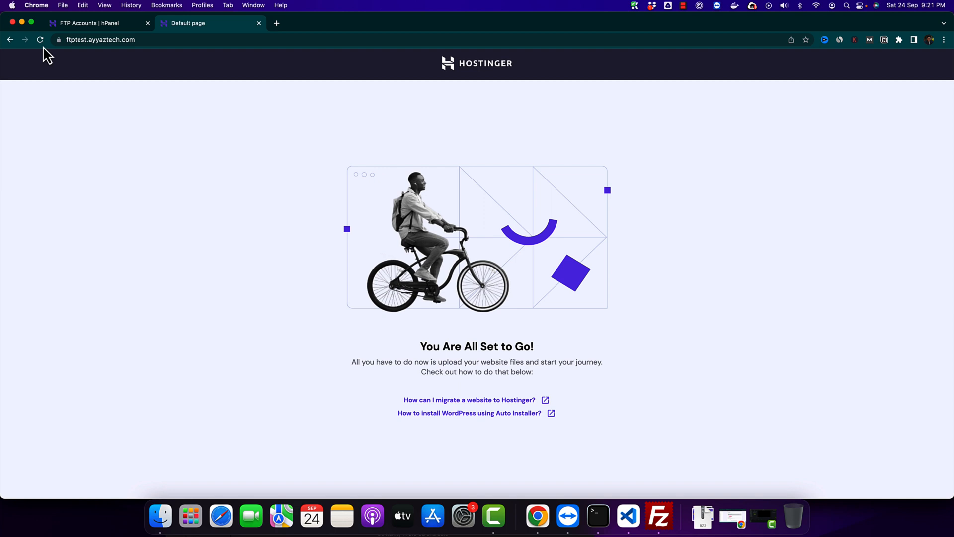
left_click(40, 40)
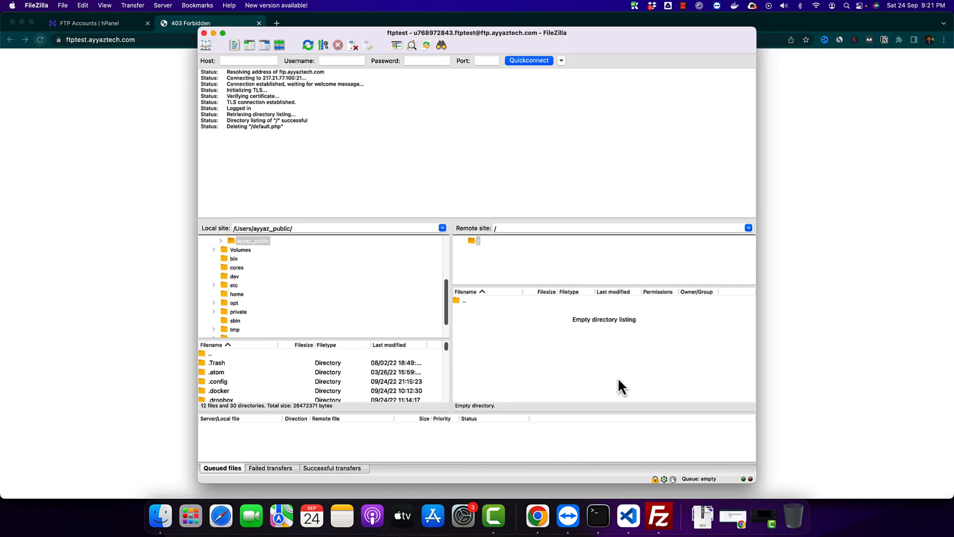
mouse_move(426, 298)
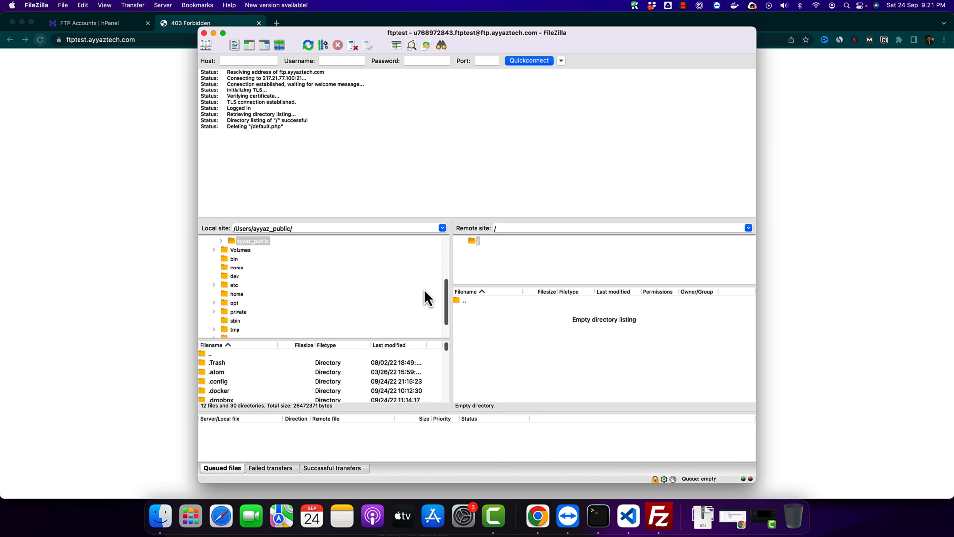
mouse_move(99, 476)
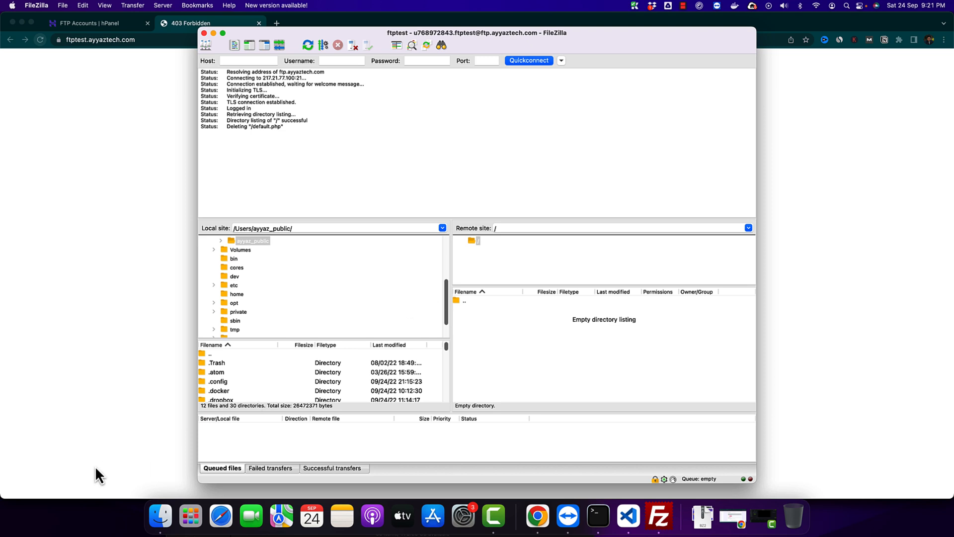
Step: Select all files in the startbootstrap-freelancer-gh-pages folder and upload them to the remote root
left_click(161, 516)
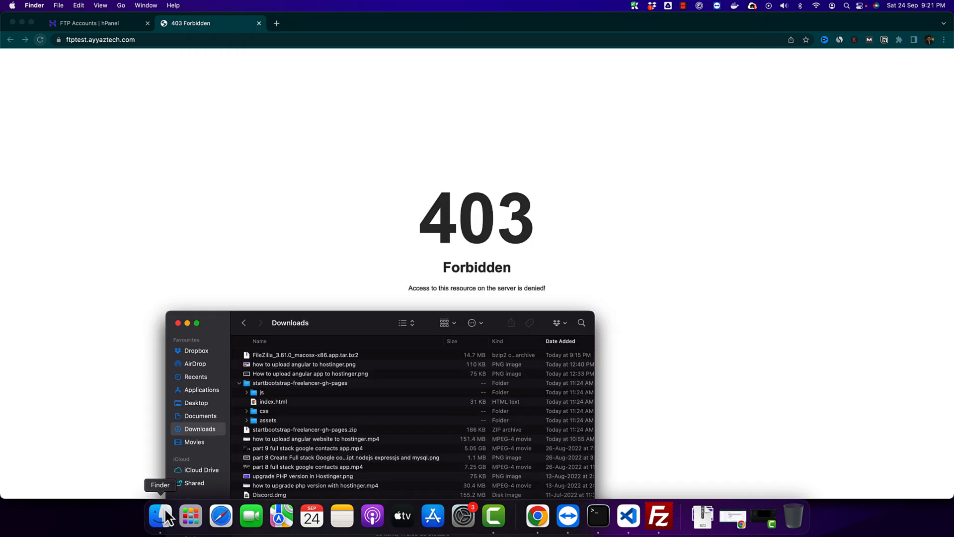
double_click(300, 382)
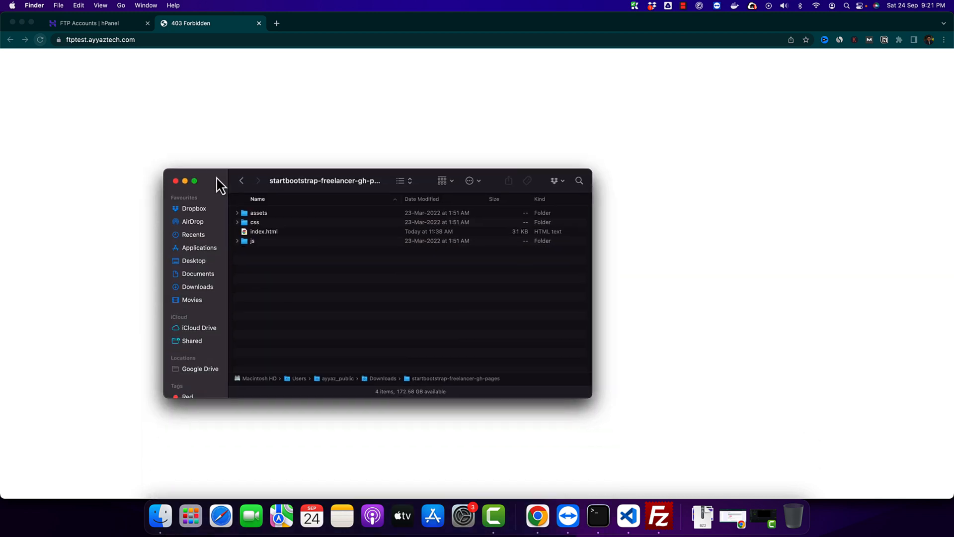
mouse_move(359, 298)
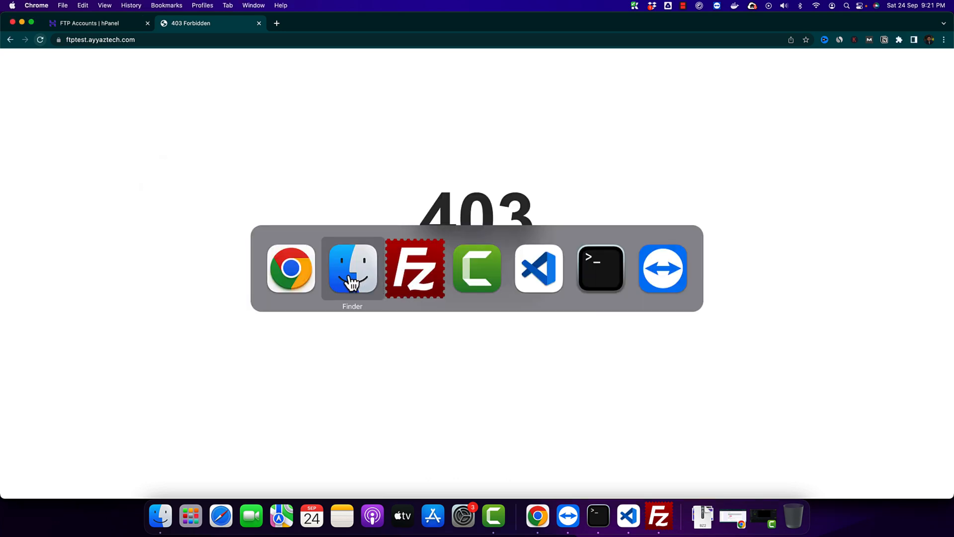
left_click(658, 516)
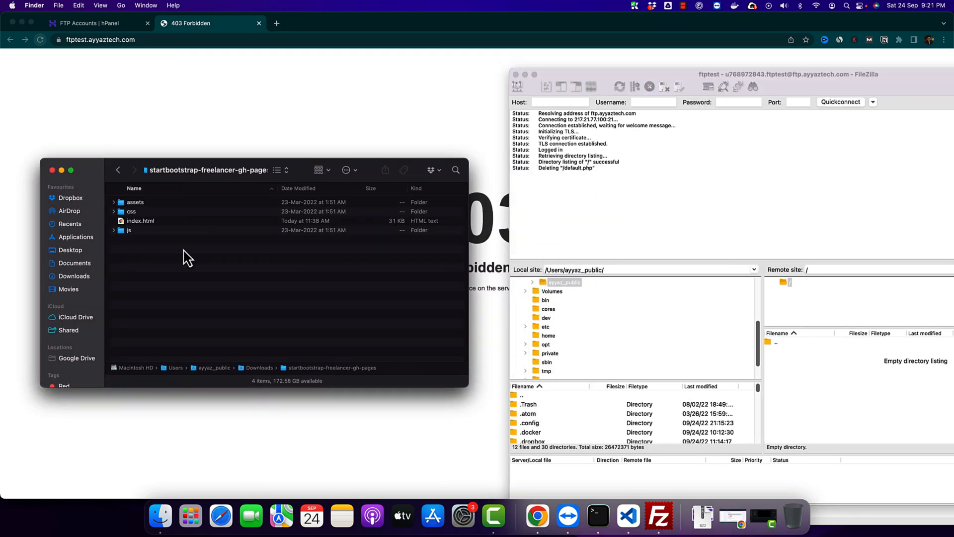
key("cmd+a")
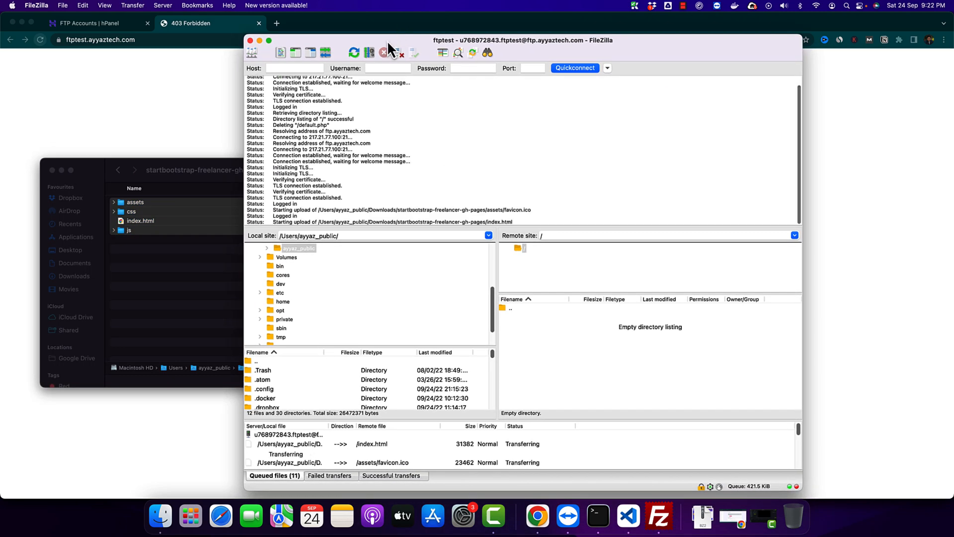
Step: Maximize FileZilla to review the 11 uploaded files: assets, css, js and index.html
left_click(260, 41)
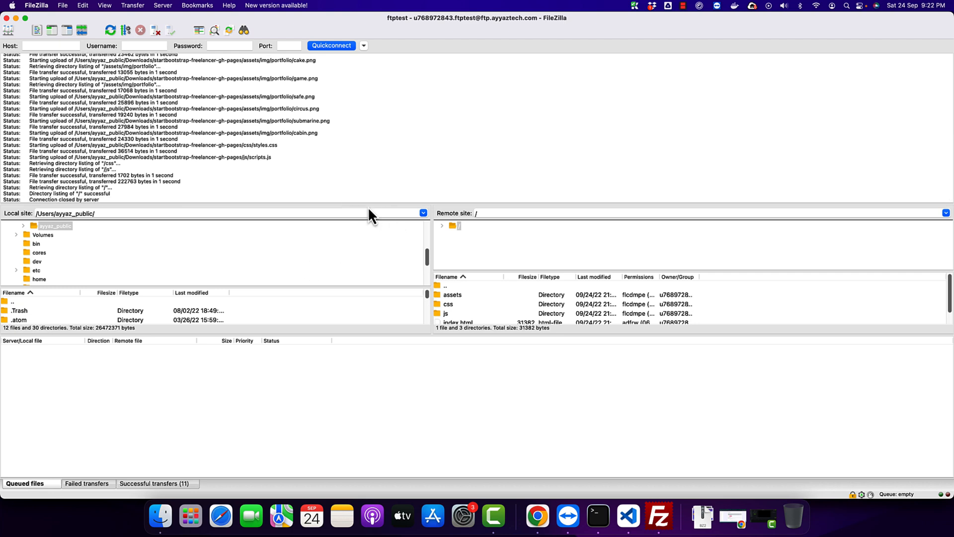
mouse_move(443, 228)
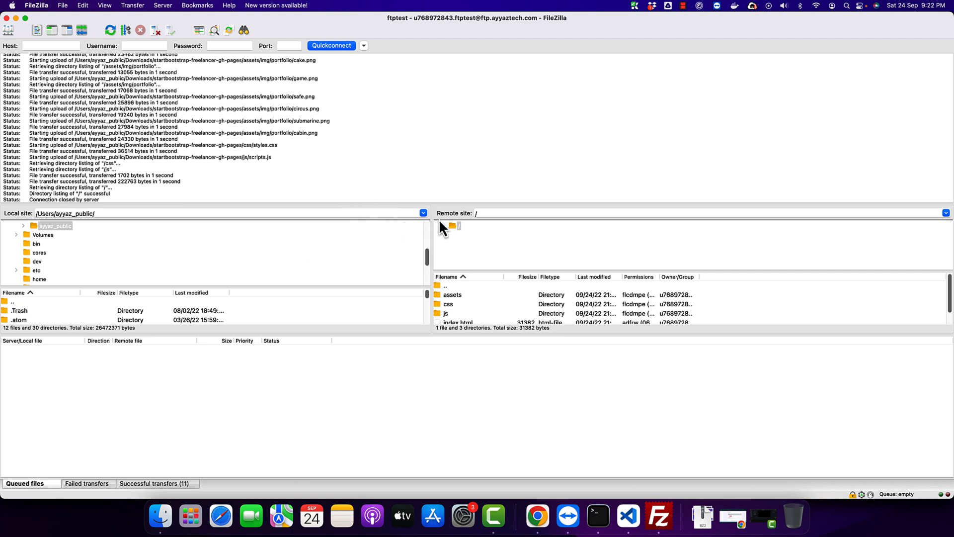
mouse_move(515, 298)
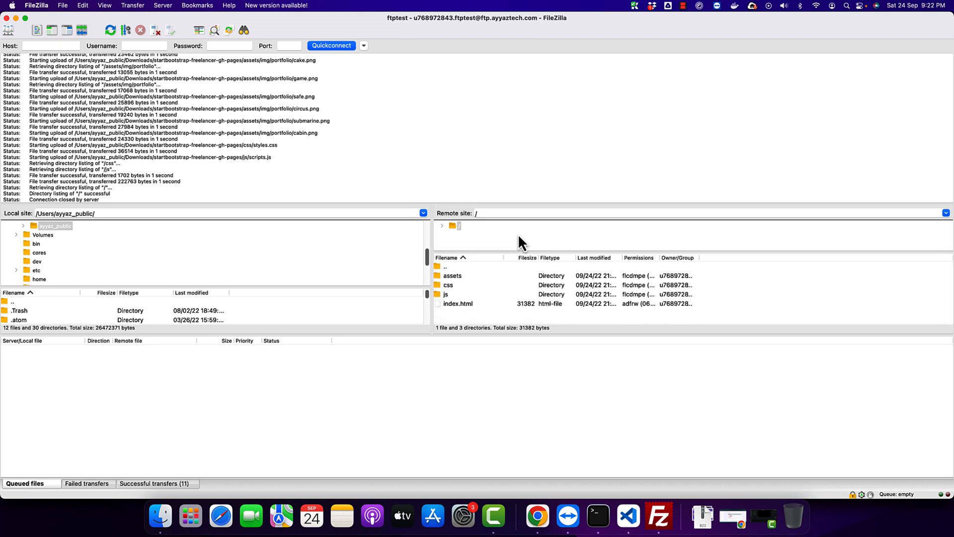
mouse_move(523, 125)
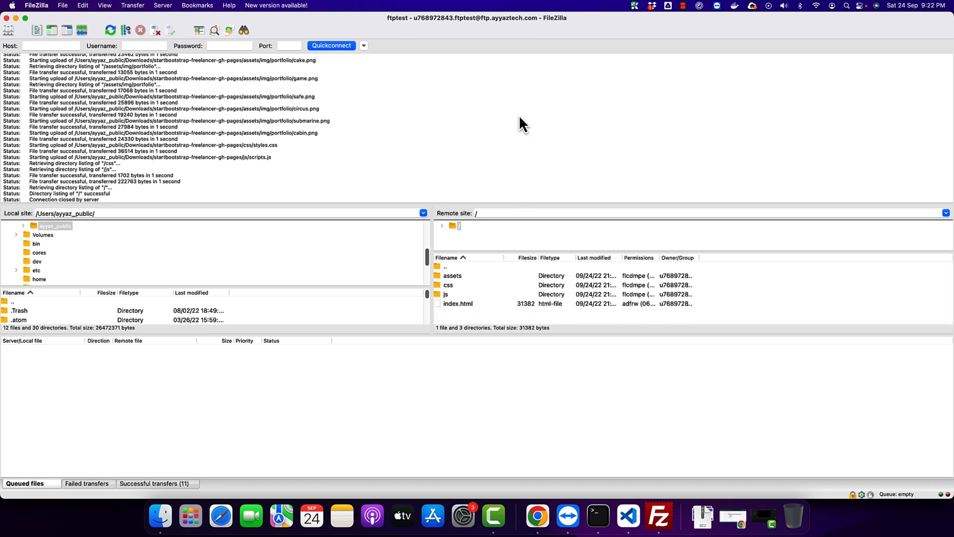
mouse_move(498, 292)
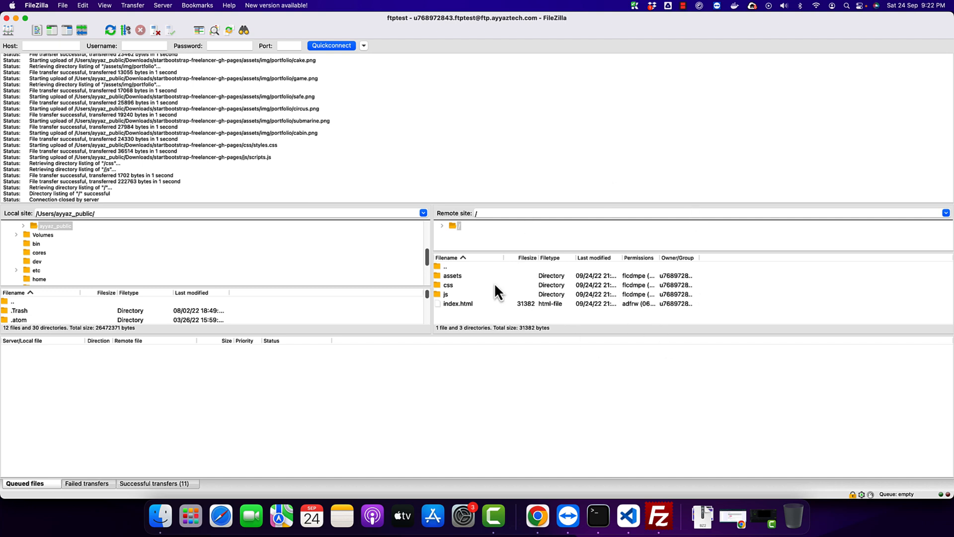
mouse_move(585, 332)
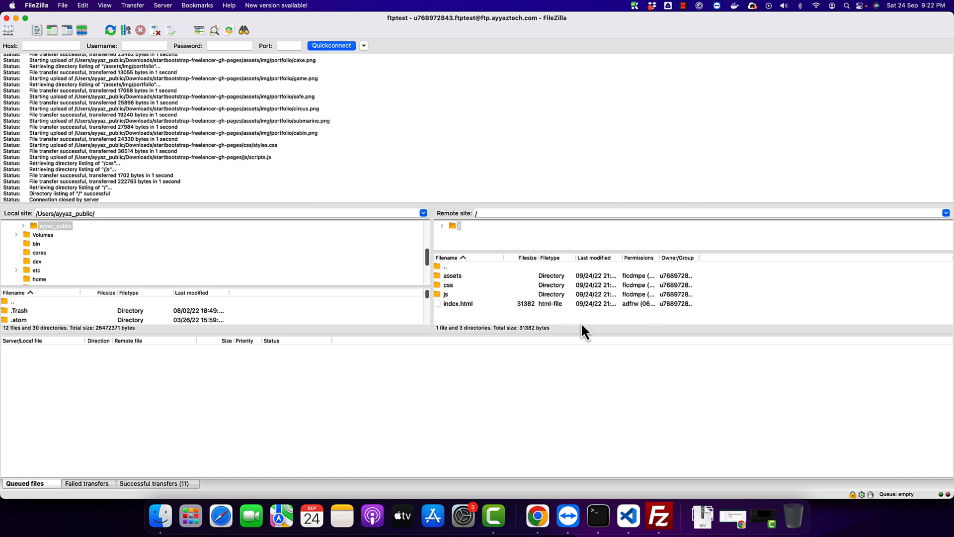
mouse_move(342, 303)
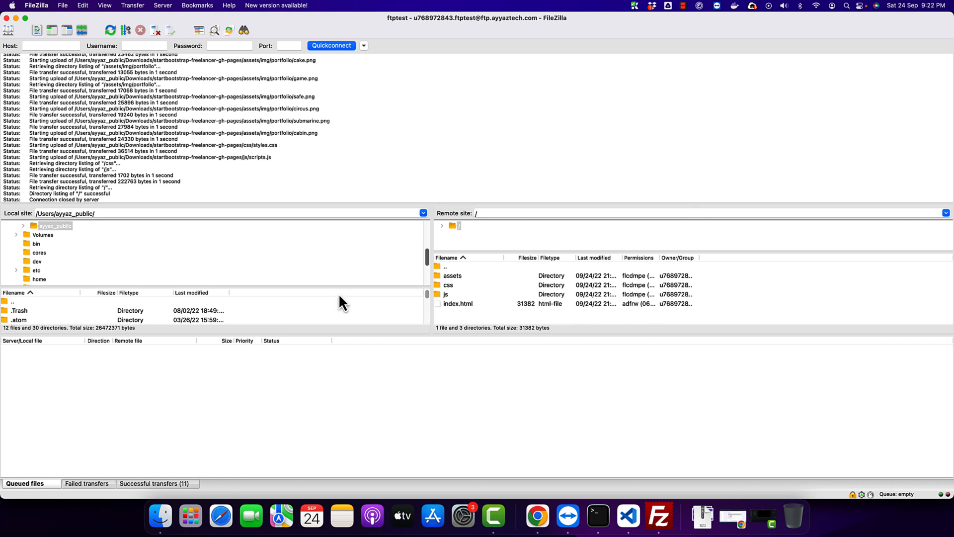
mouse_move(93, 152)
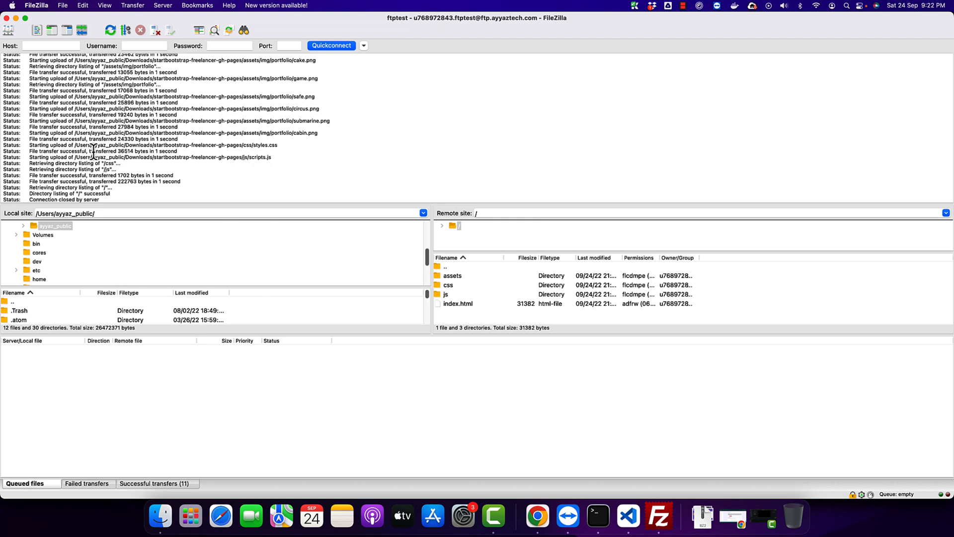
mouse_move(44, 246)
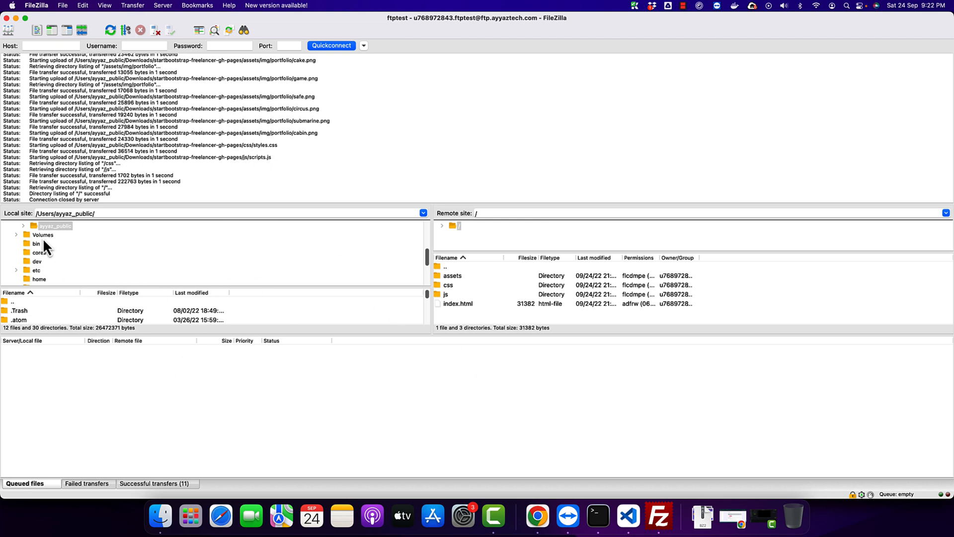
mouse_move(119, 350)
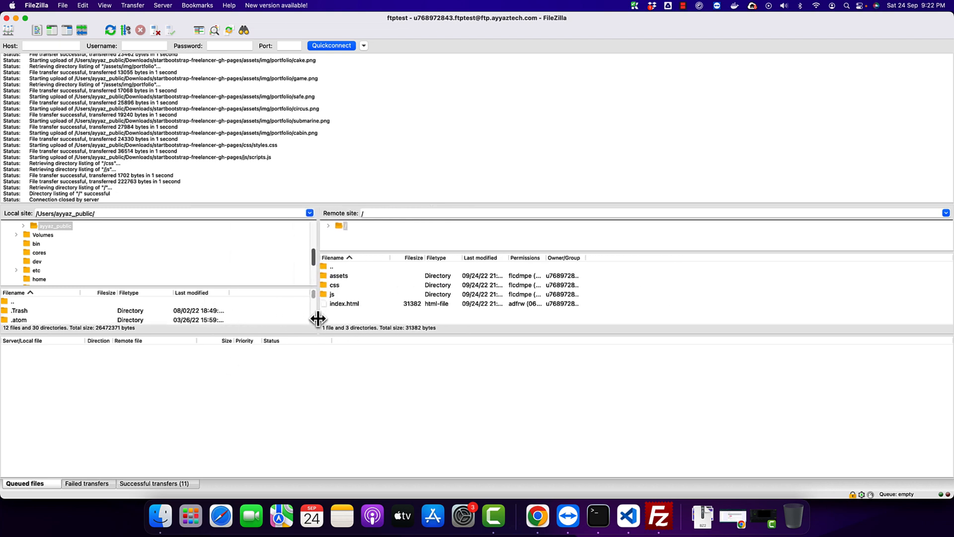
mouse_move(496, 367)
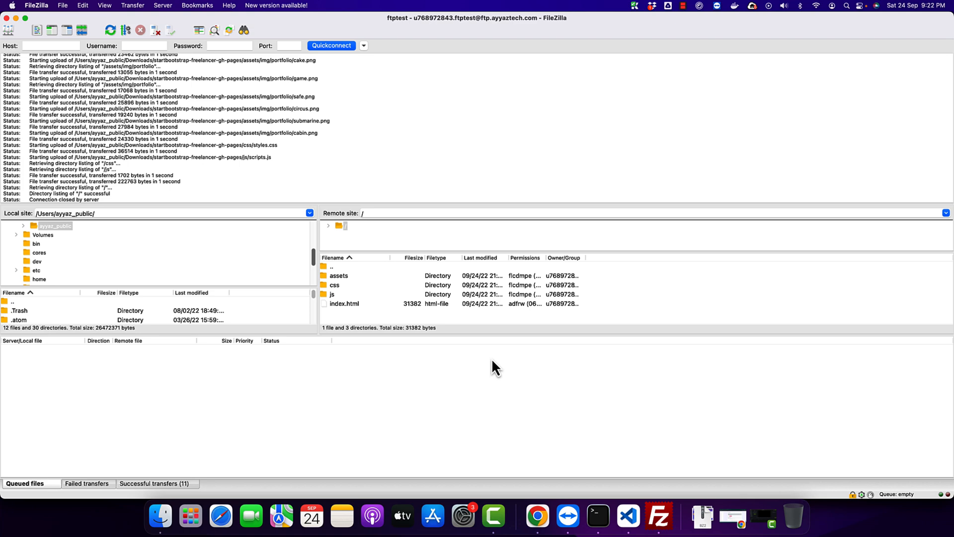
mouse_move(490, 416)
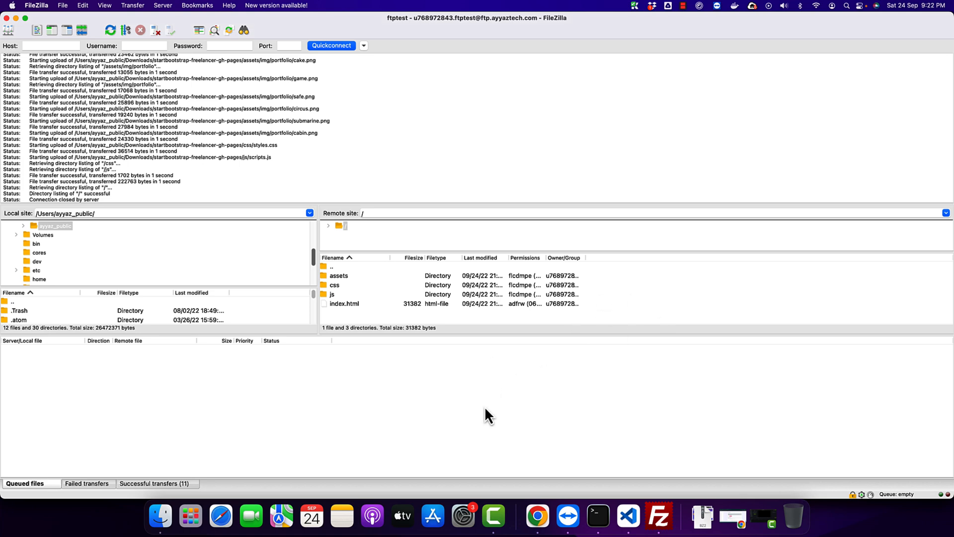
mouse_move(553, 359)
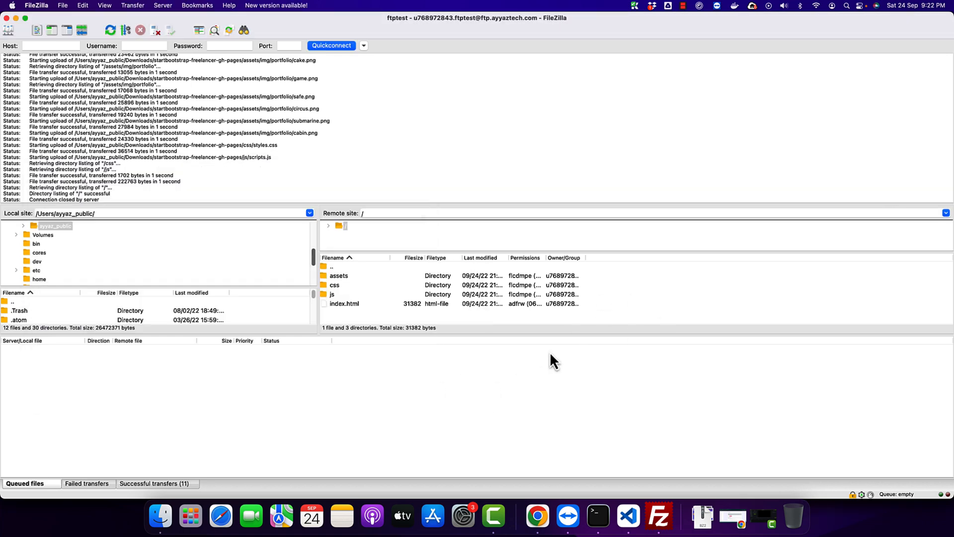
Step: Reload ftptest.ayyaztech.com in Chrome to see the AYYAZTECH Freelancer site
left_click(537, 515)
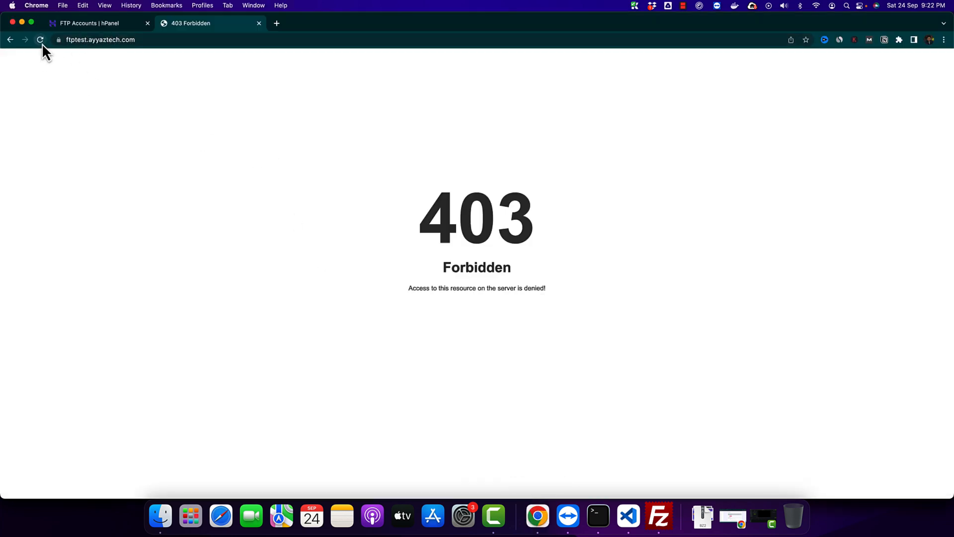
left_click(40, 40)
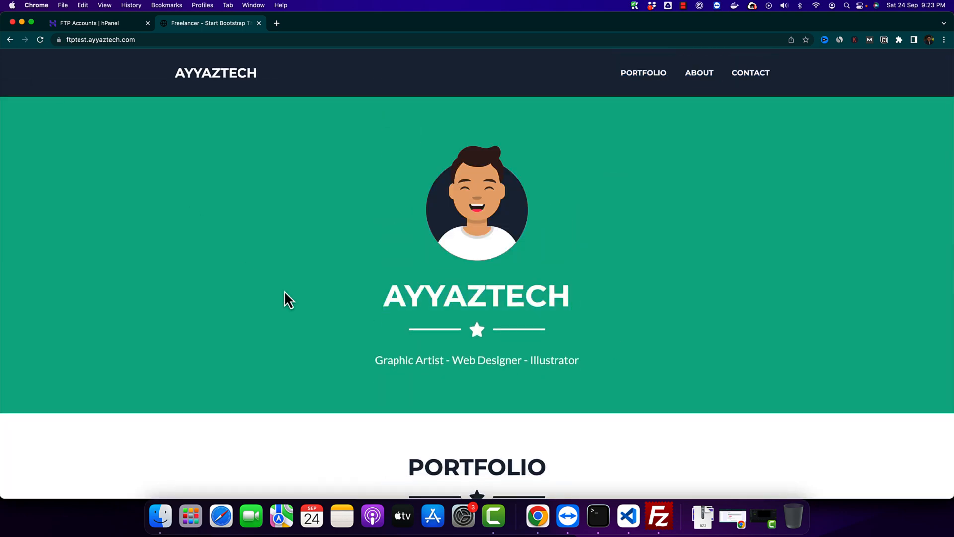
mouse_move(531, 234)
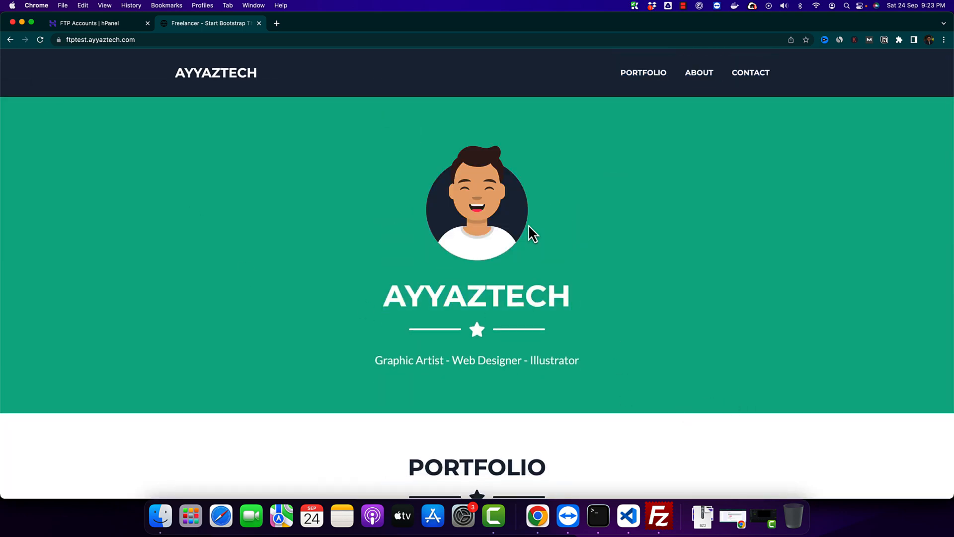
mouse_move(191, 157)
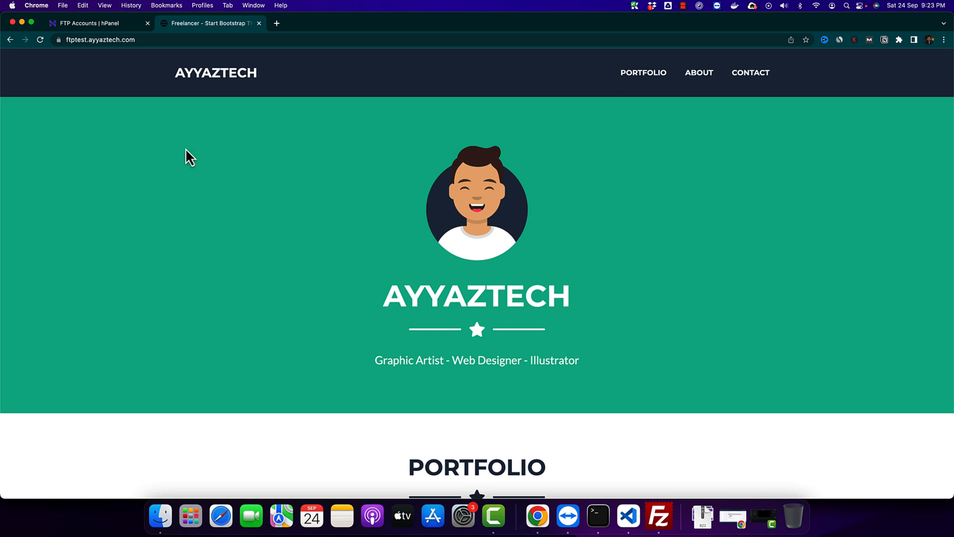
mouse_move(695, 18)
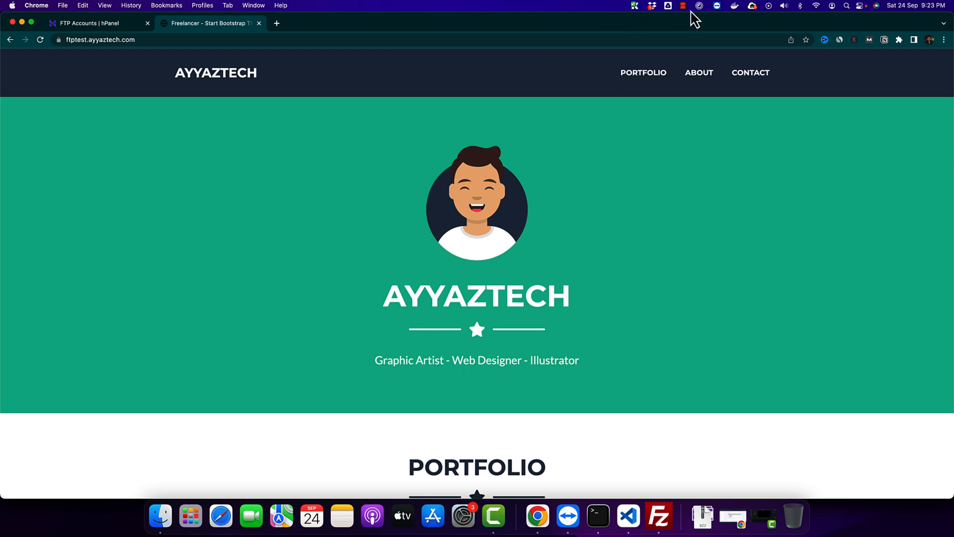